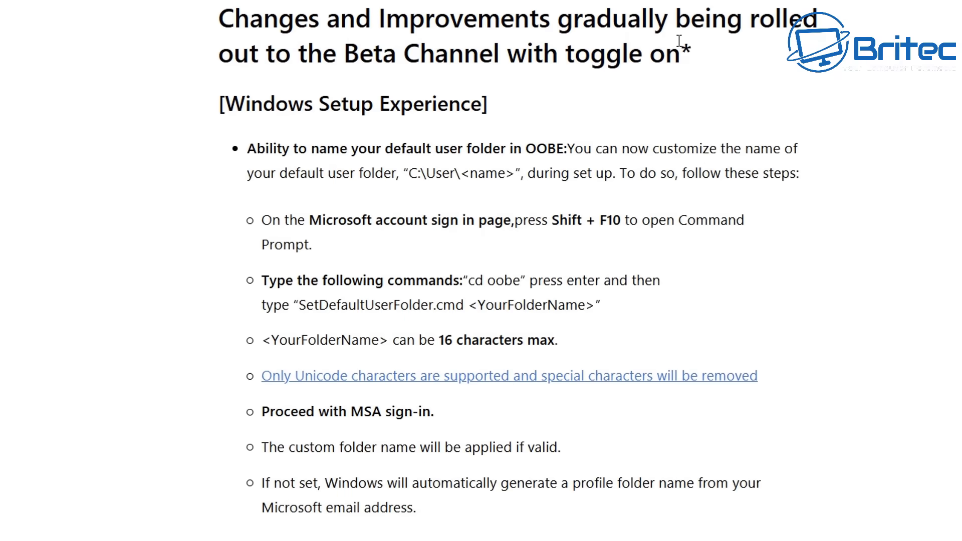
mouse_move(391, 112)
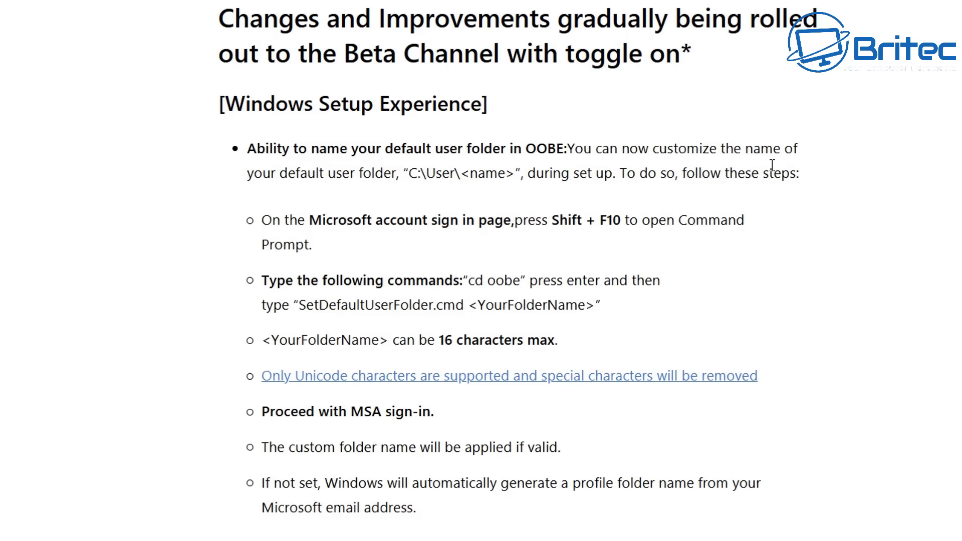
mouse_move(604, 206)
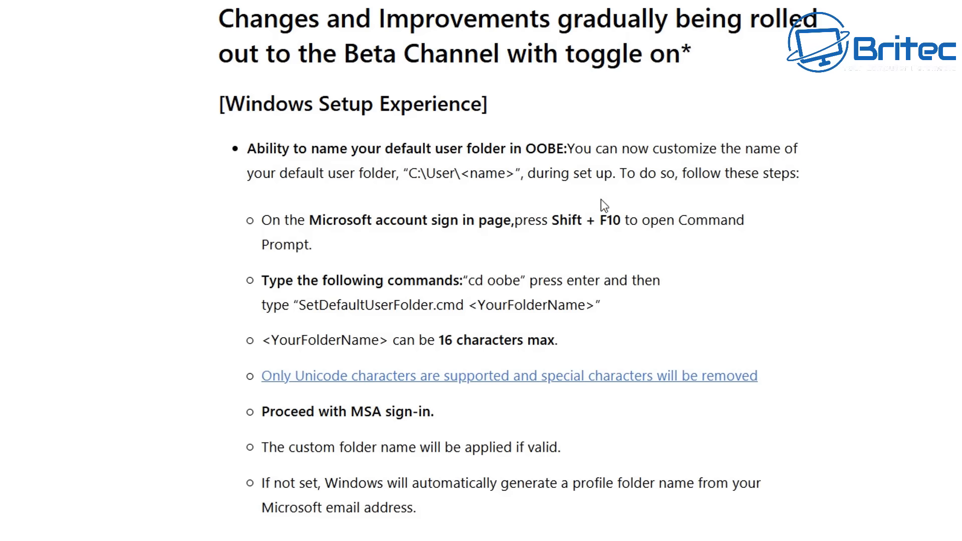
mouse_move(771, 195)
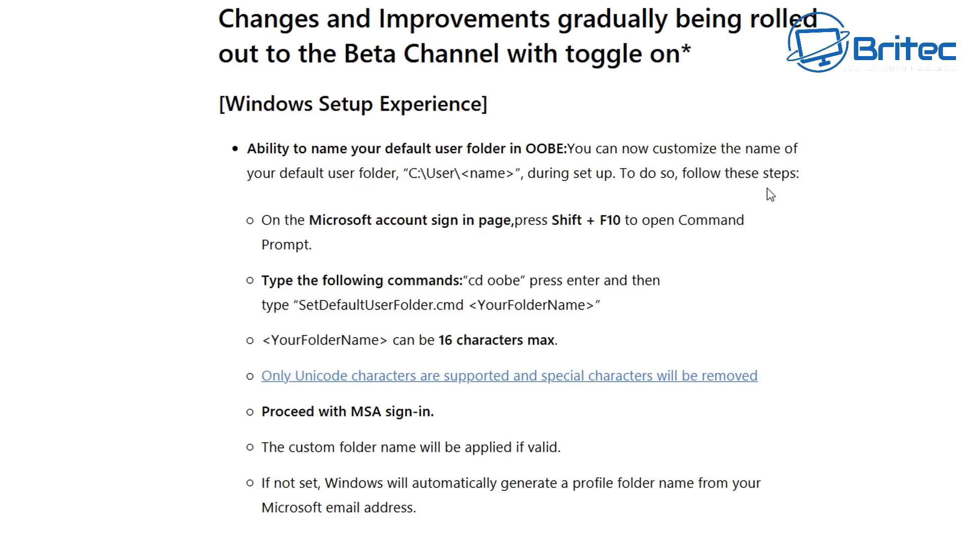
mouse_move(381, 244)
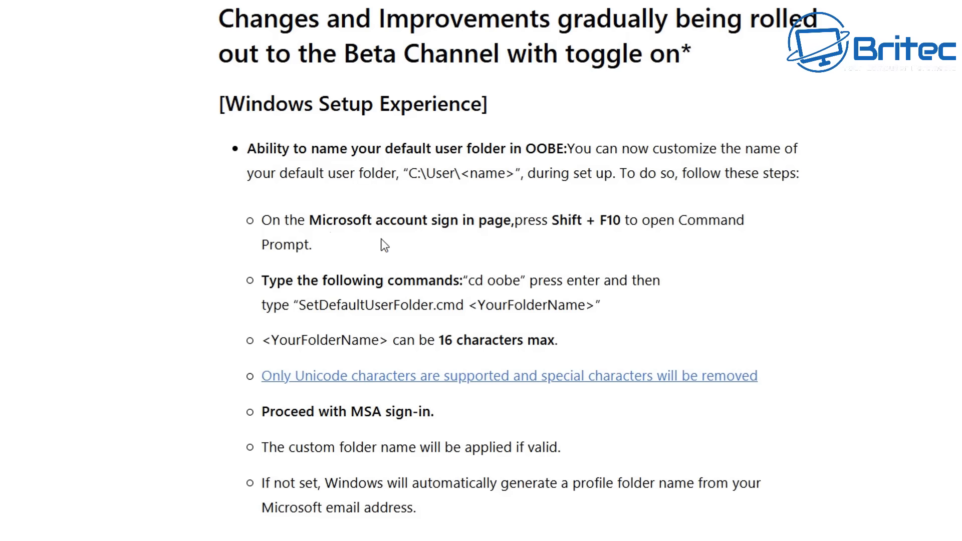
mouse_move(689, 240)
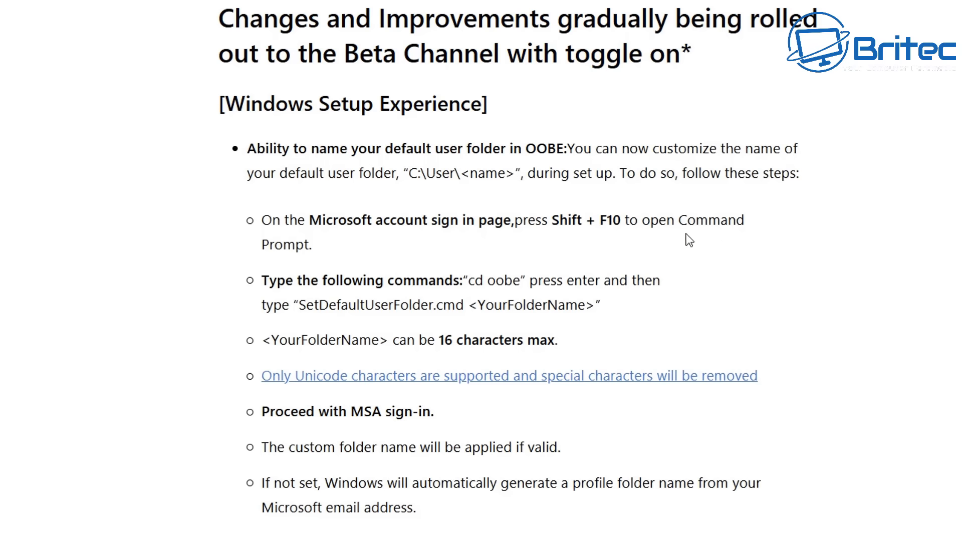
mouse_move(654, 287)
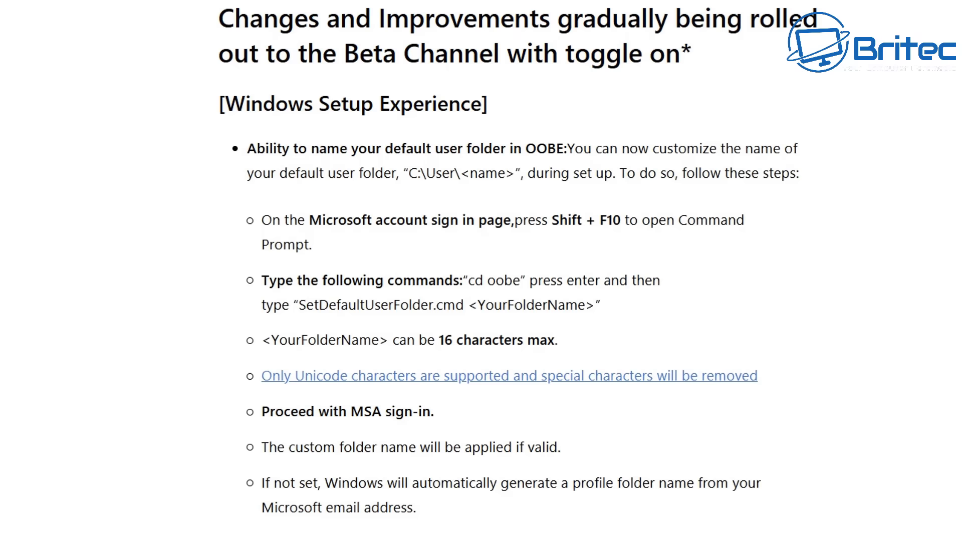
- Scroll the blog post down to the 'Local-only commands removal' bullet about OOBE local accounts
scroll(down, 3)
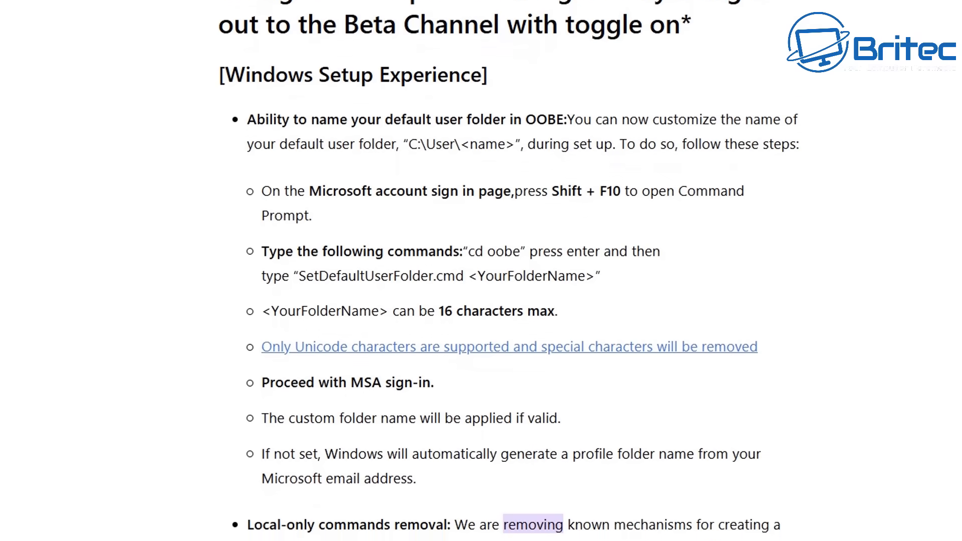
scroll(down, 3)
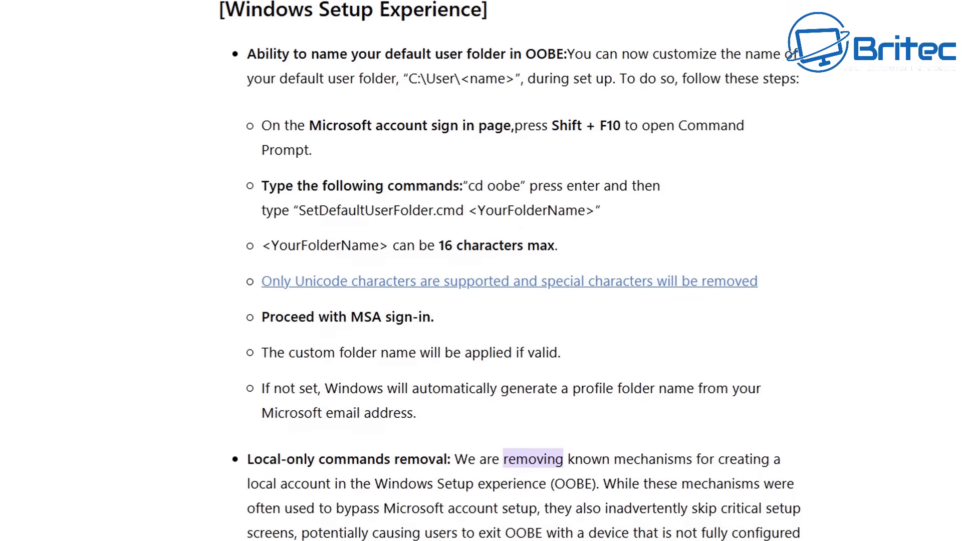
scroll(down, 3)
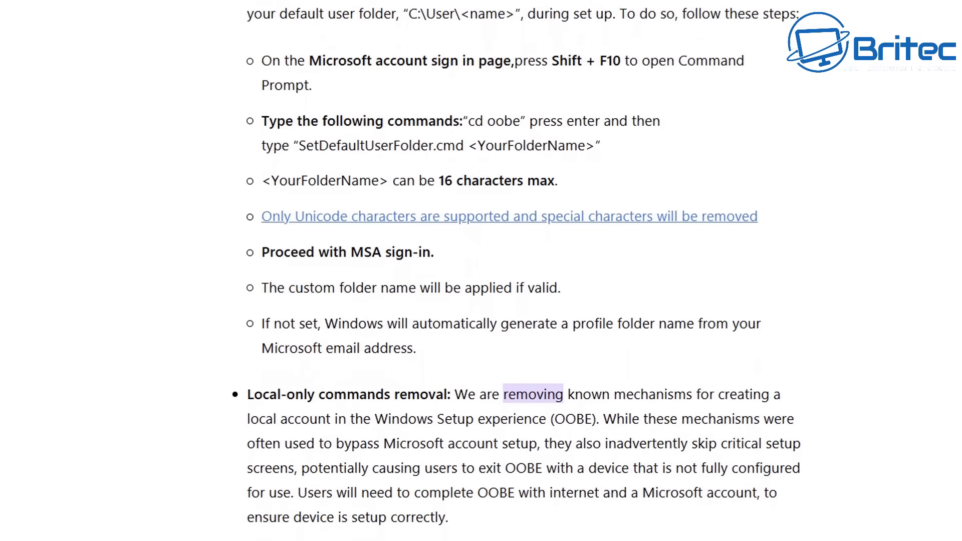
scroll(down, 3)
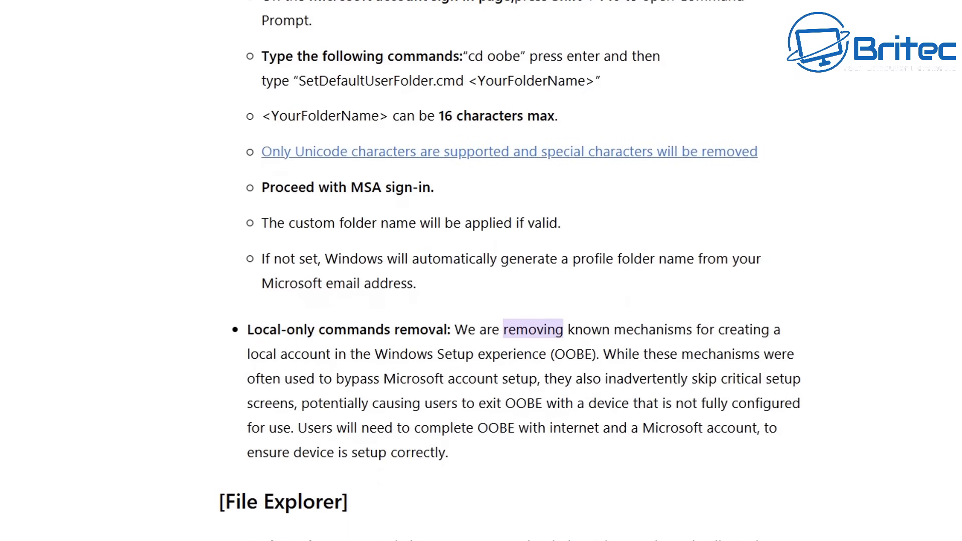
scroll(down, 3)
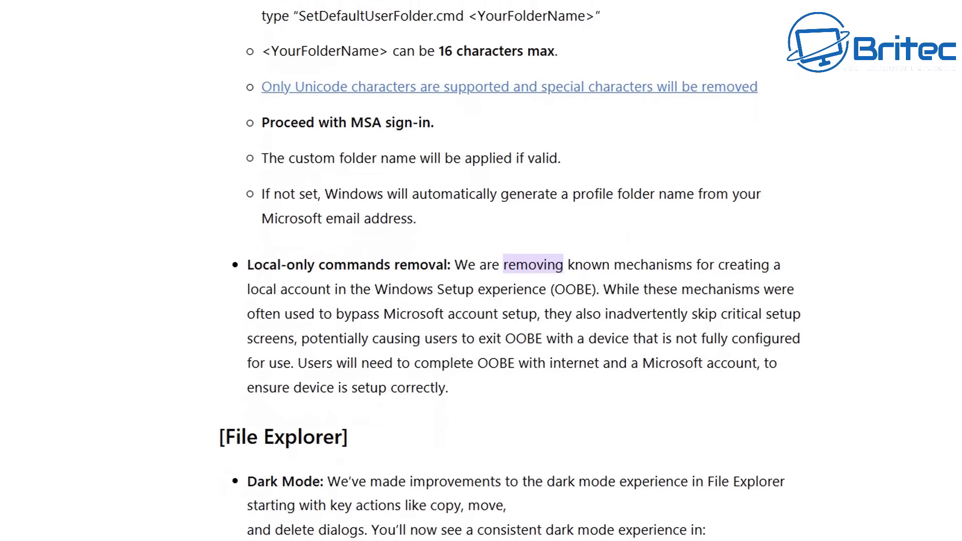
scroll(down, 3)
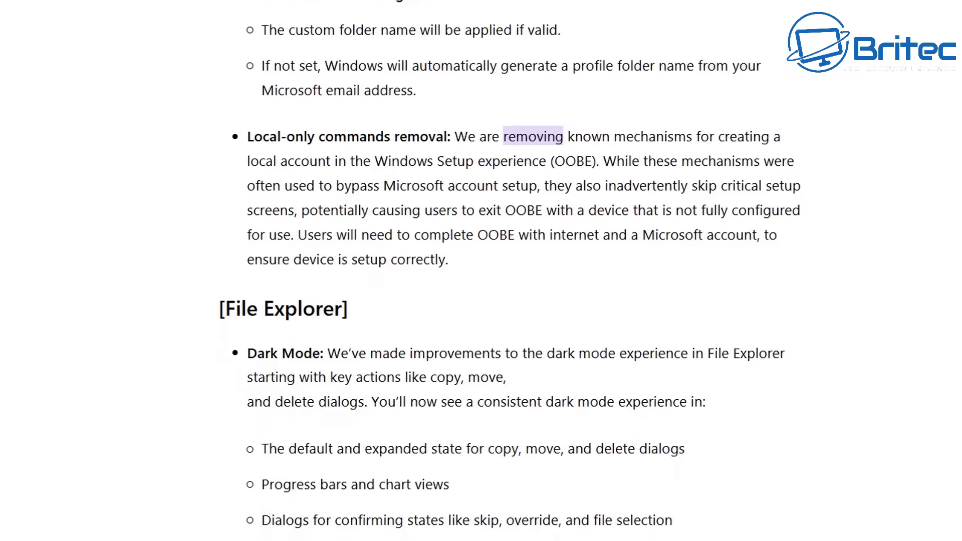
scroll(down, 3)
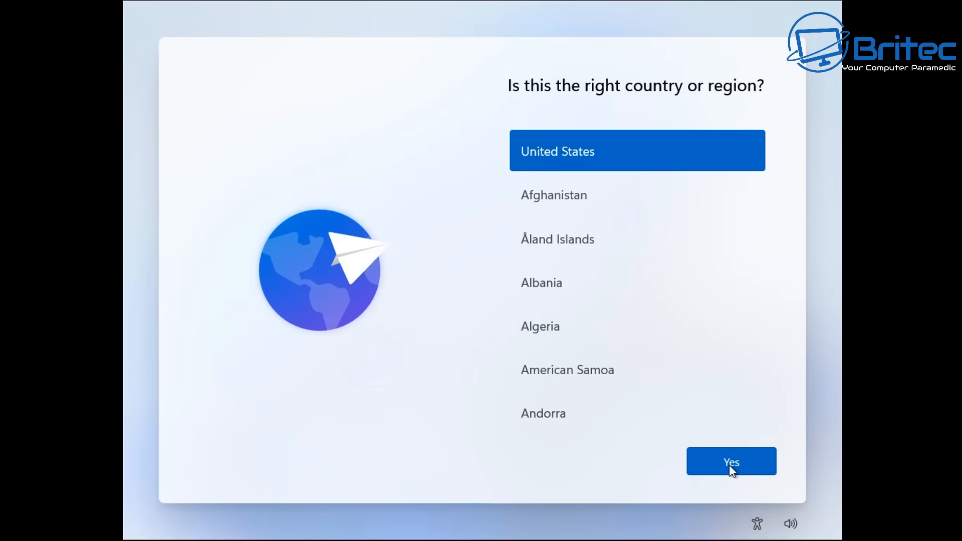
- Confirm United States on the country or region screen with Yes
click(730, 461)
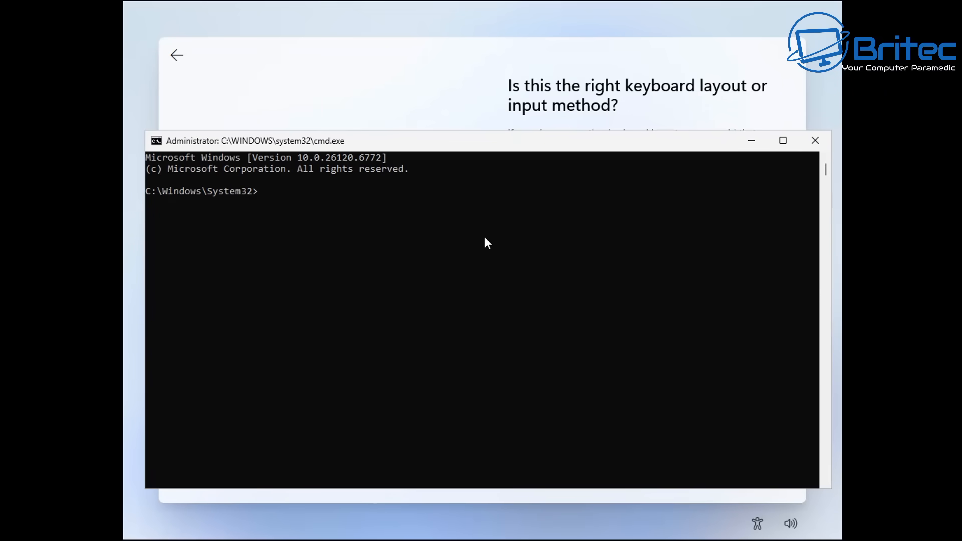
- Run oobe\bypassnro in Command Prompt, which fails as not recognized
text(oo)
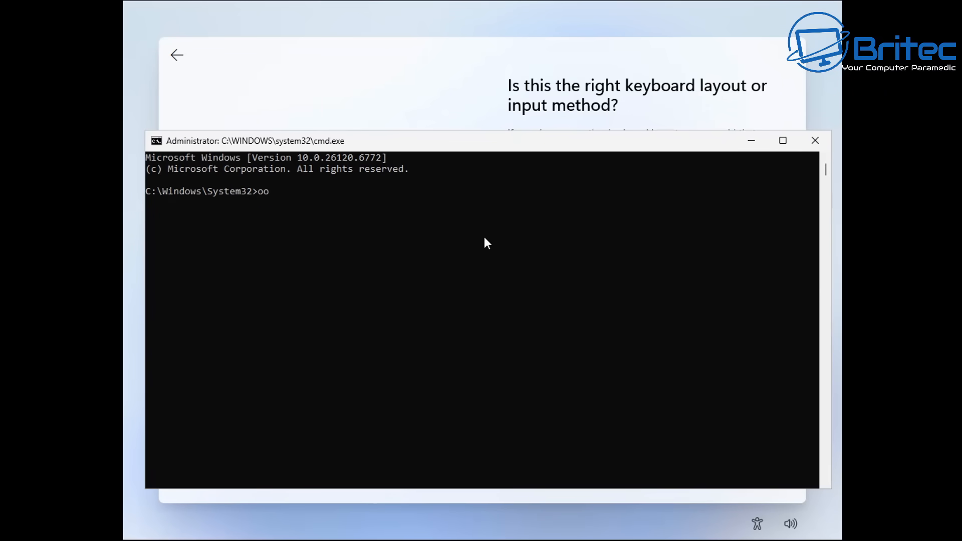
text(be)
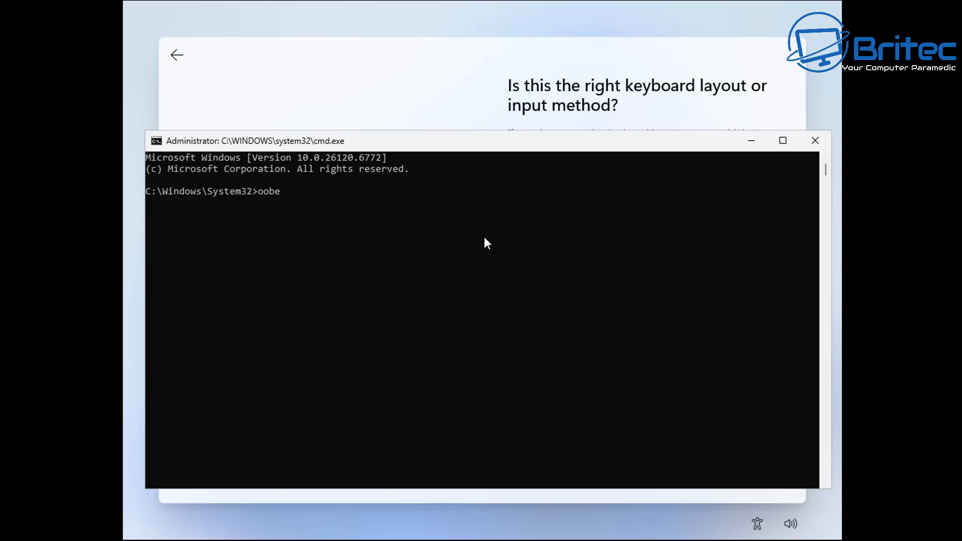
text(\)
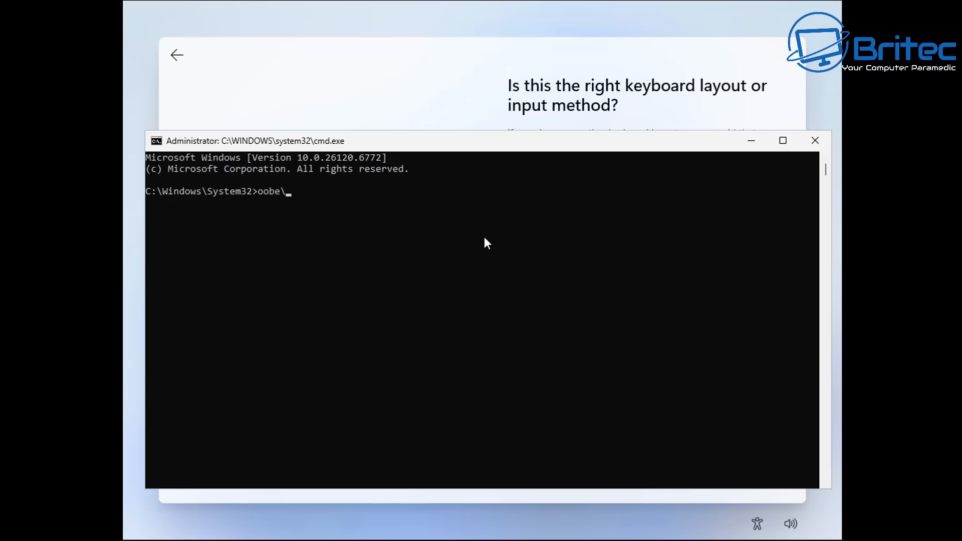
text(bypass)
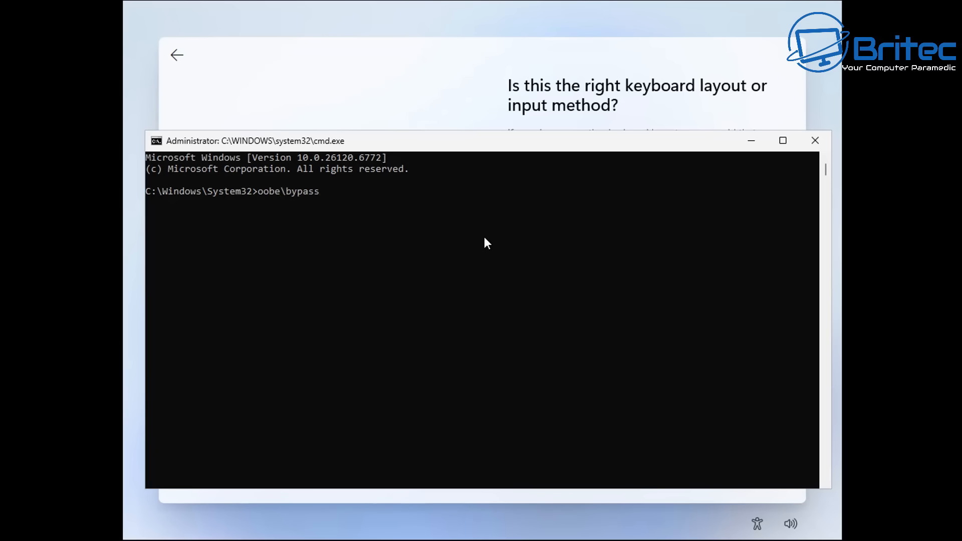
text(nro)
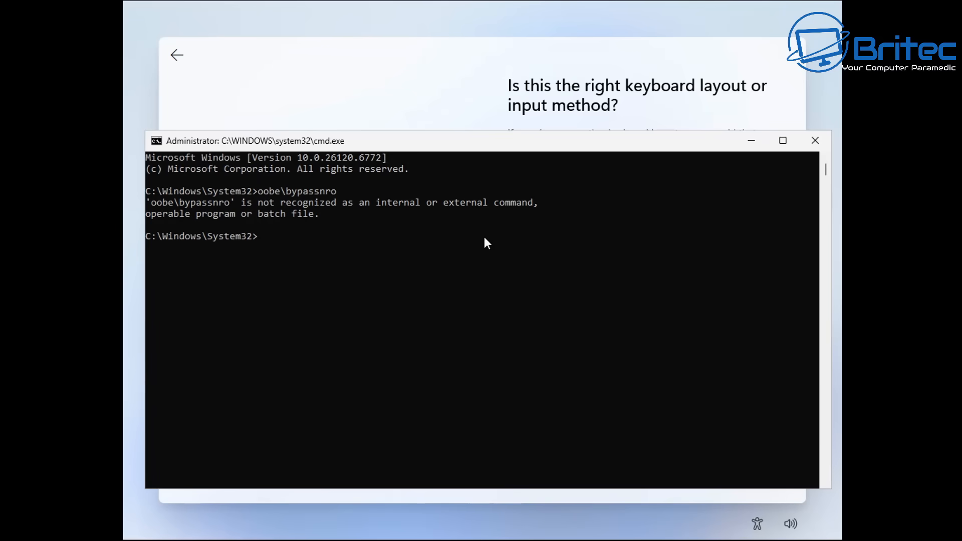
mouse_move(381, 291)
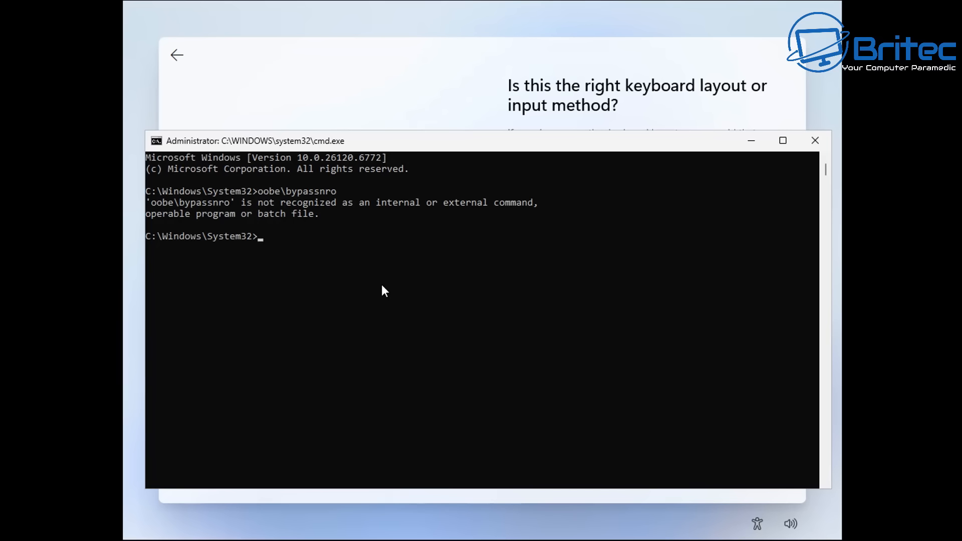
mouse_move(125, 359)
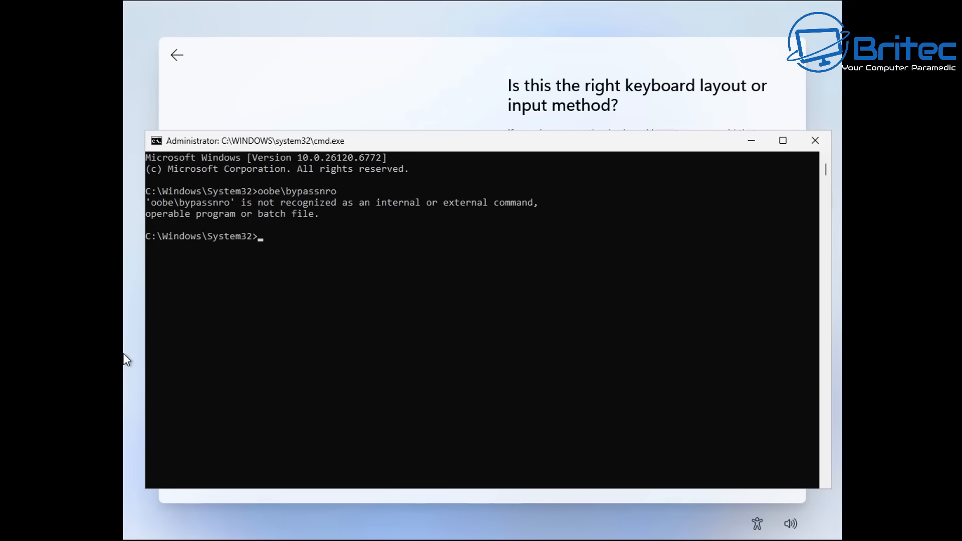
mouse_move(264, 366)
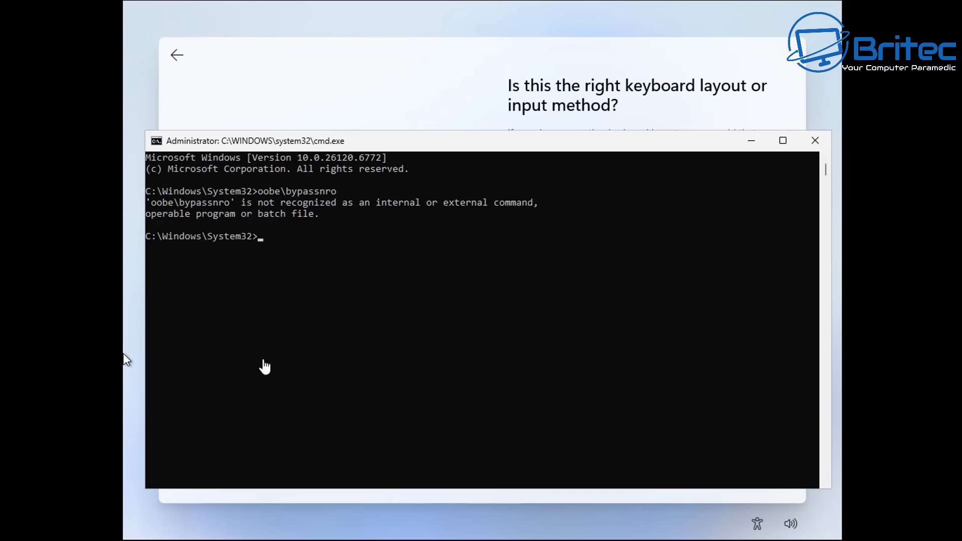
mouse_move(306, 309)
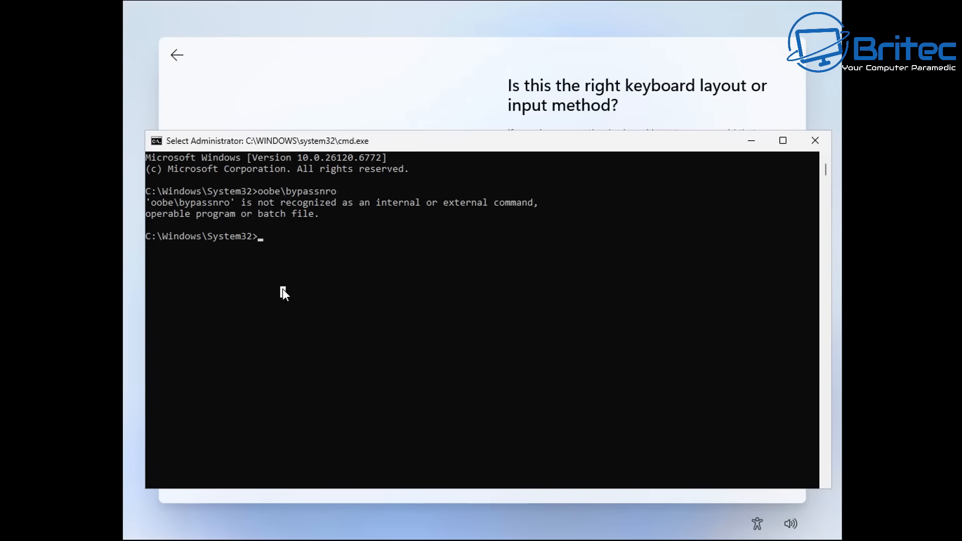
- Run start ms-chx:localonly in Command Prompt, which launches nothing
text(start)
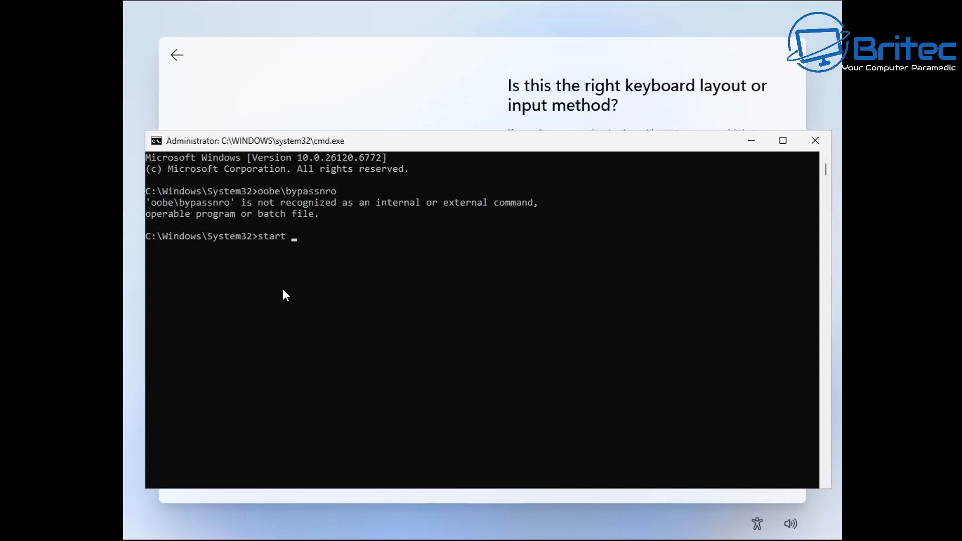
text(ms-)
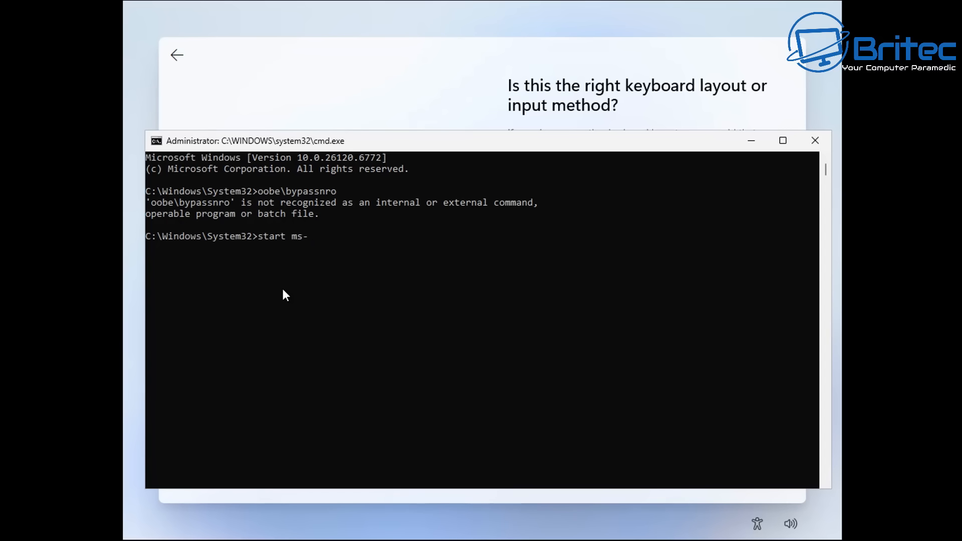
text(ch)
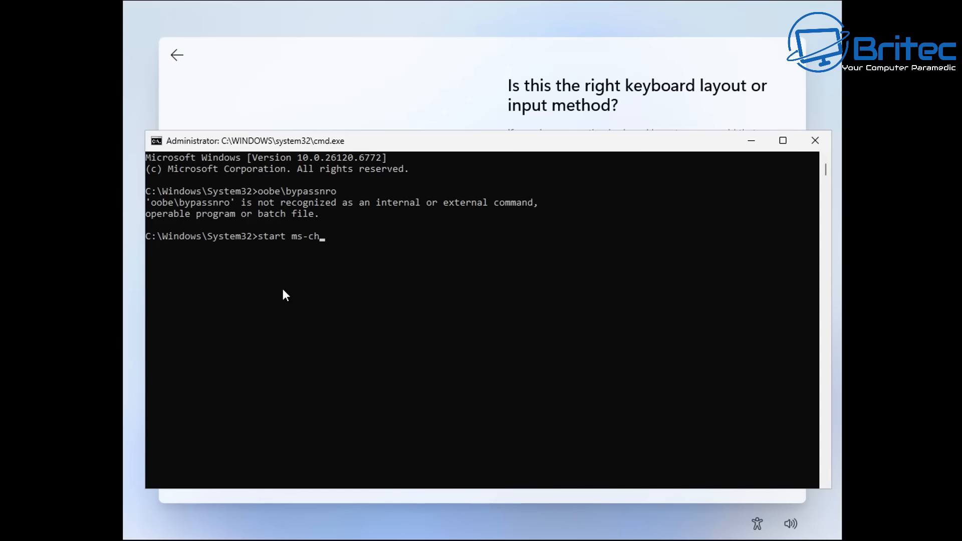
text(x:)
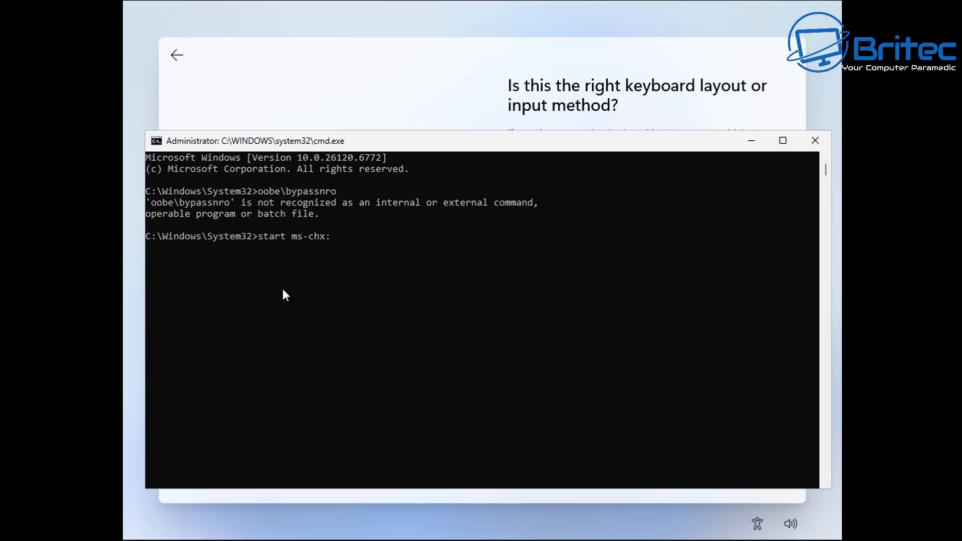
text(localonly)
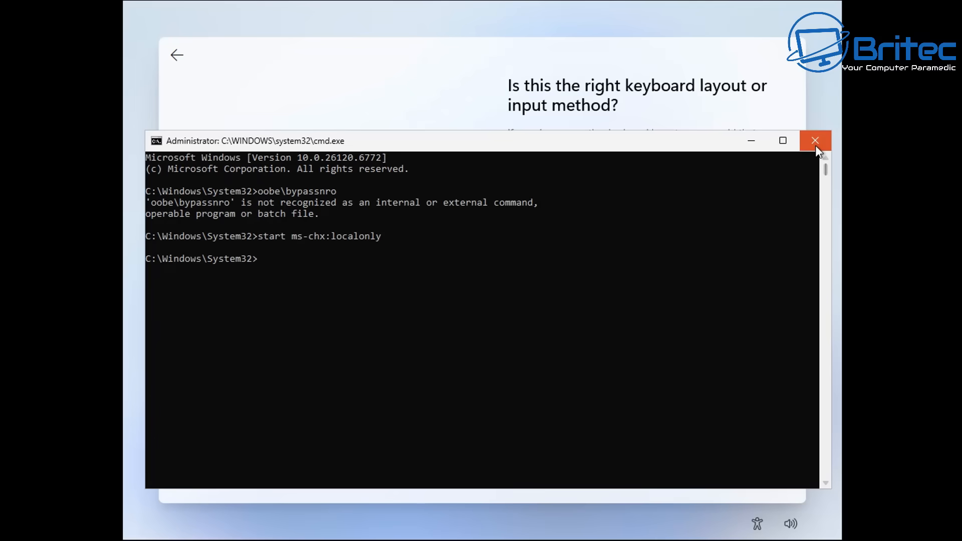
- Close Command Prompt, choose the United Kingdom keyboard layout and skip a second layout
click(815, 140)
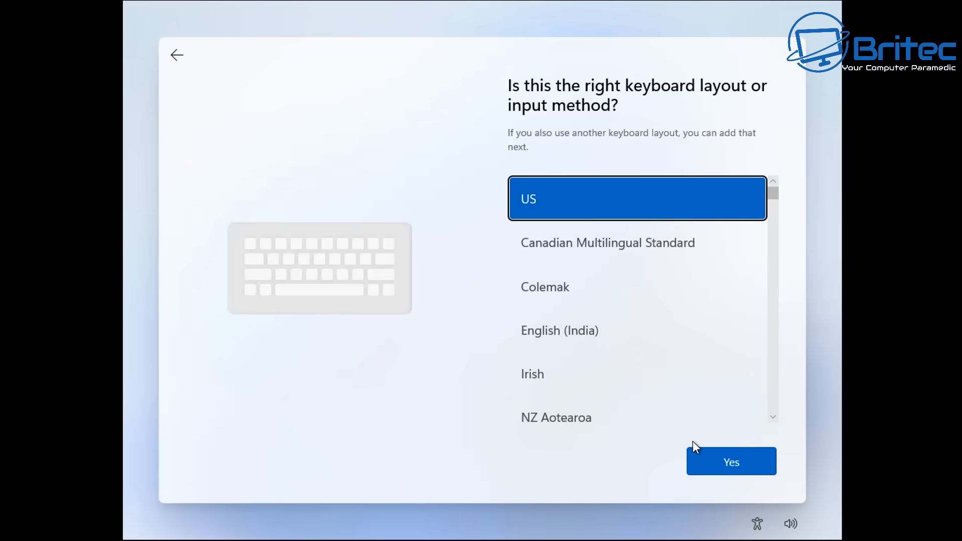
scroll(down, 3)
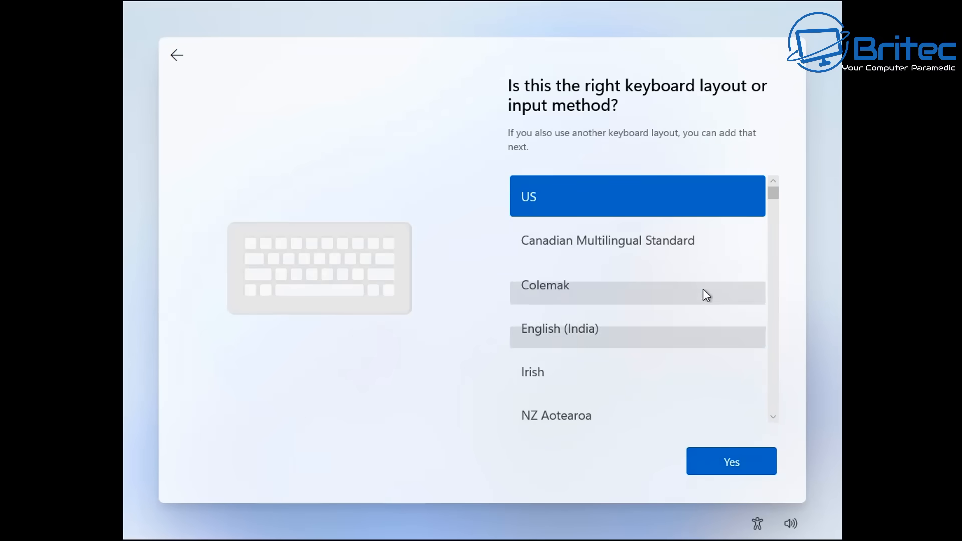
scroll(down, 3)
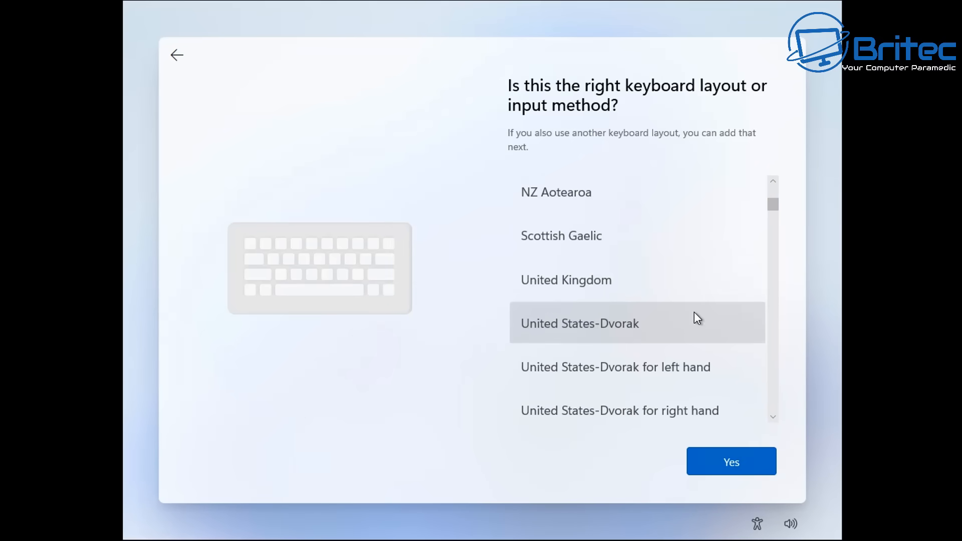
click(564, 279)
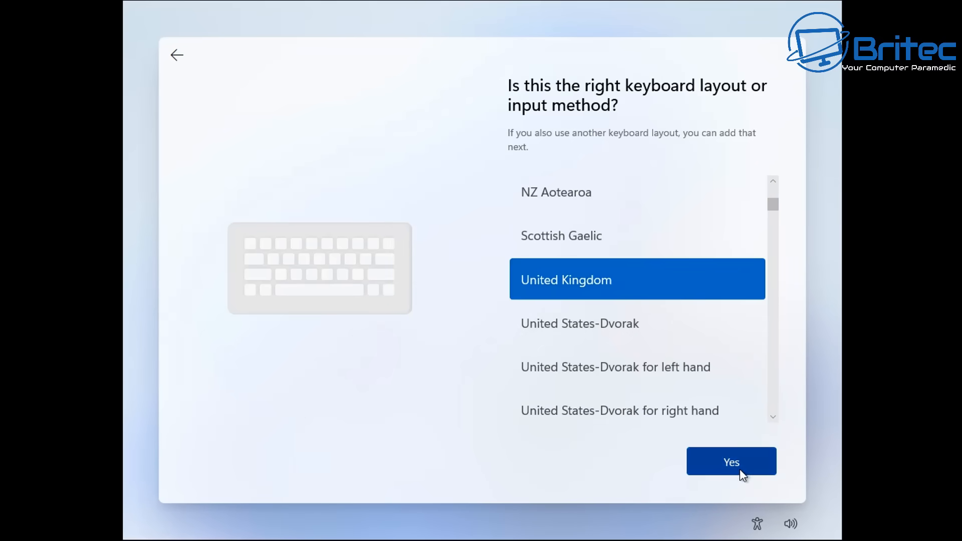
click(729, 461)
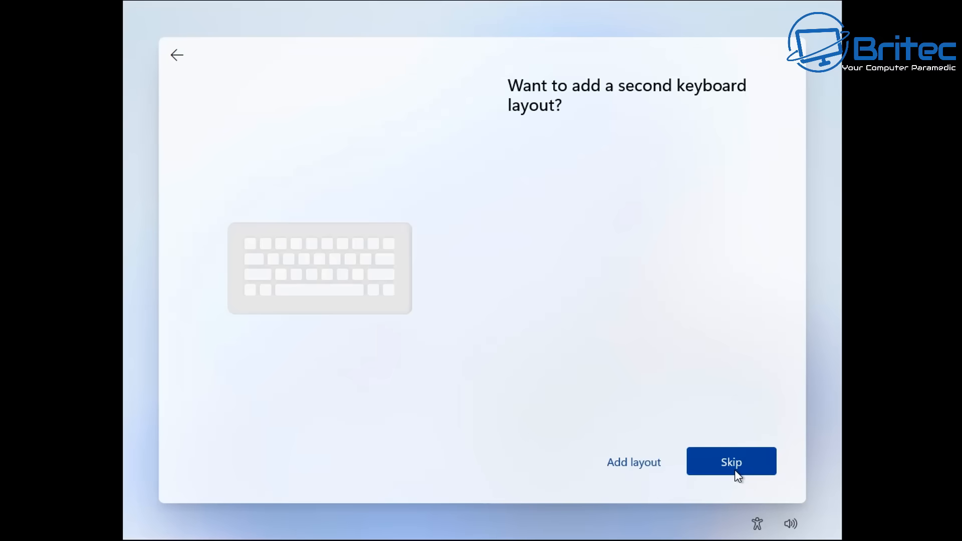
click(730, 461)
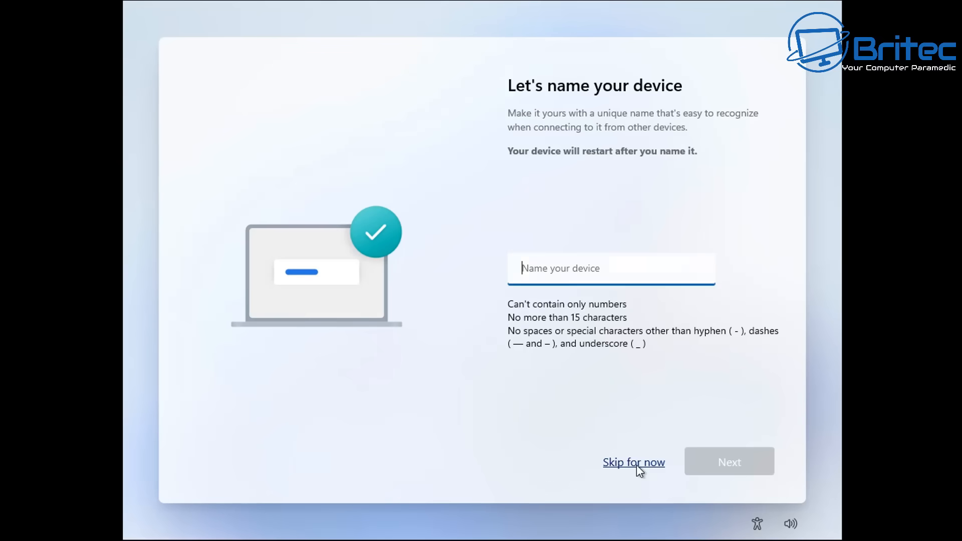
- Skip naming the device and scroll the Unlock your Microsoft experience page
click(633, 462)
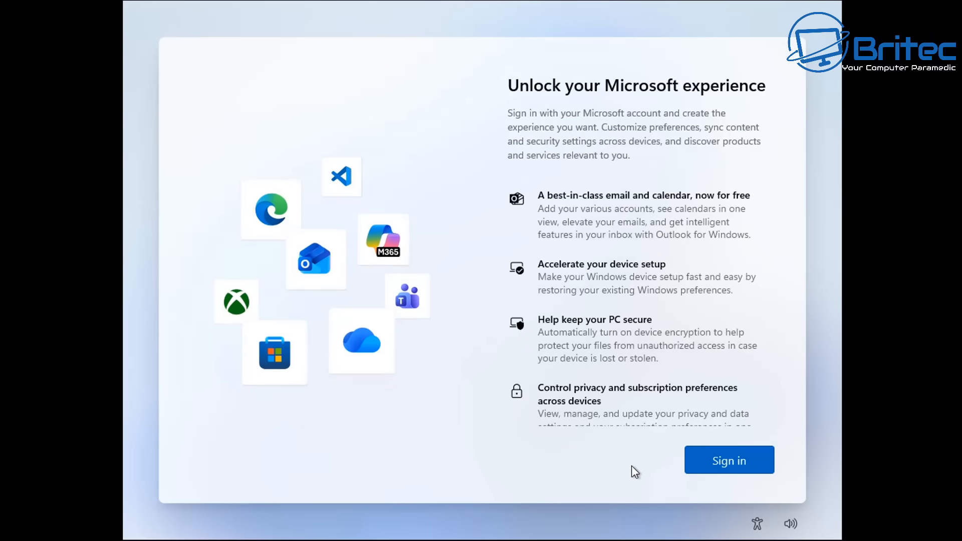
mouse_move(770, 188)
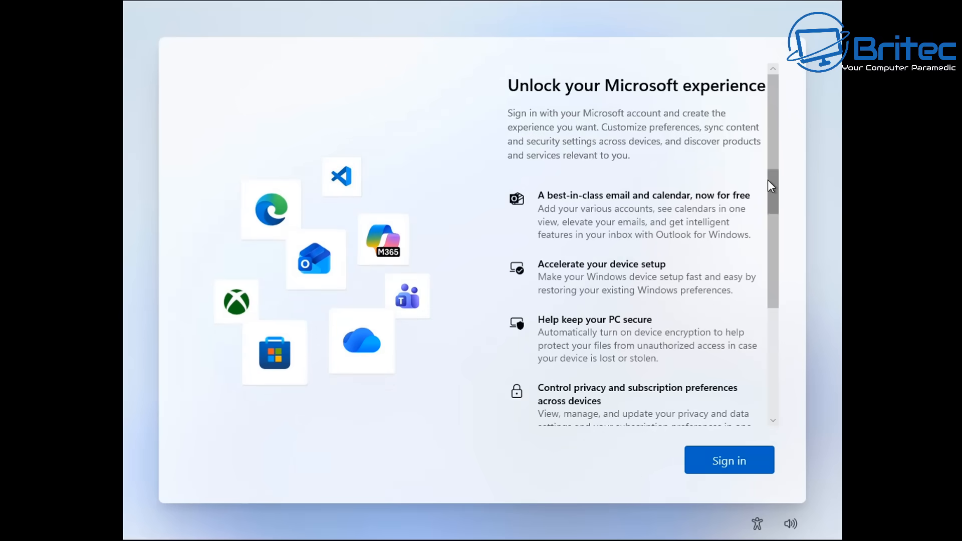
scroll(down, 3)
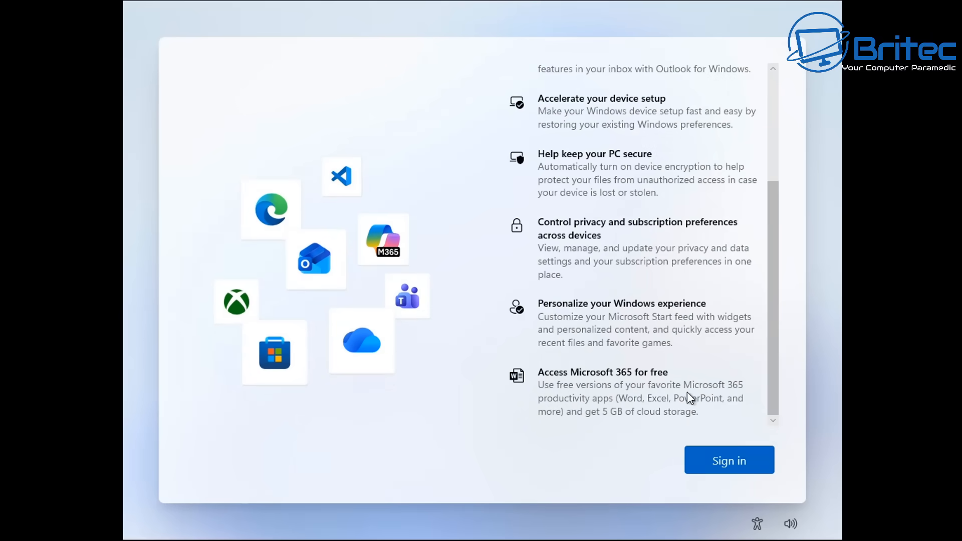
mouse_move(500, 422)
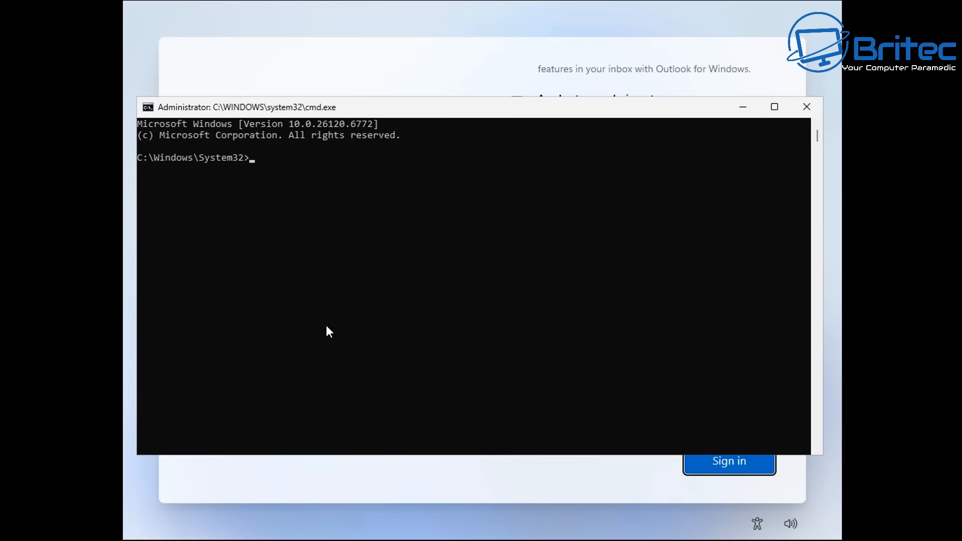
- Run start ms-cxh:localonly in a fresh Command Prompt, relaunching Setup at the region screen
text(star)
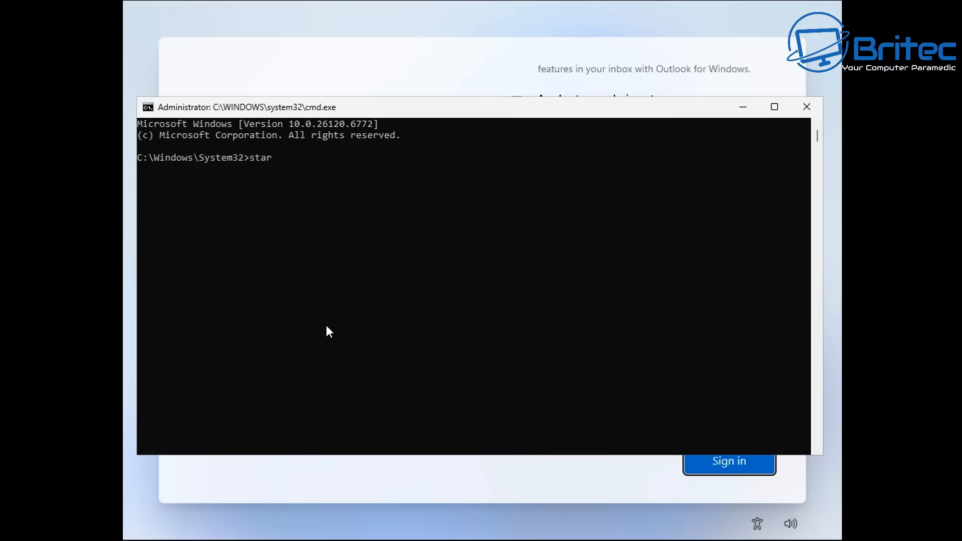
text(t)
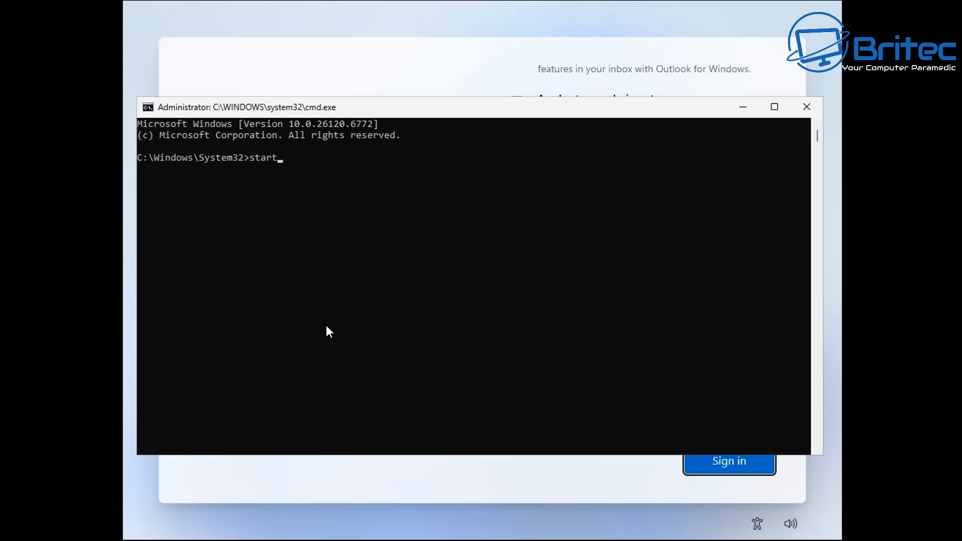
text(ms)
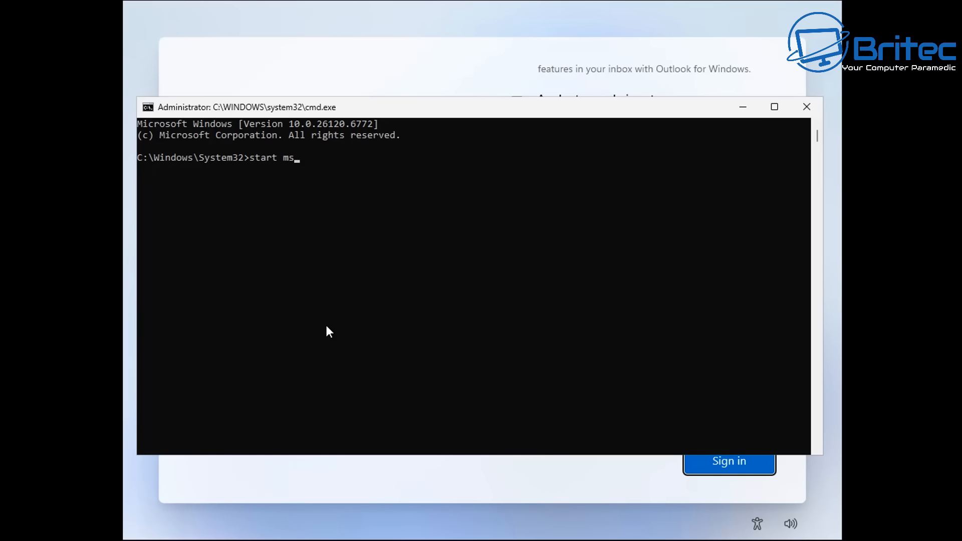
text(-)
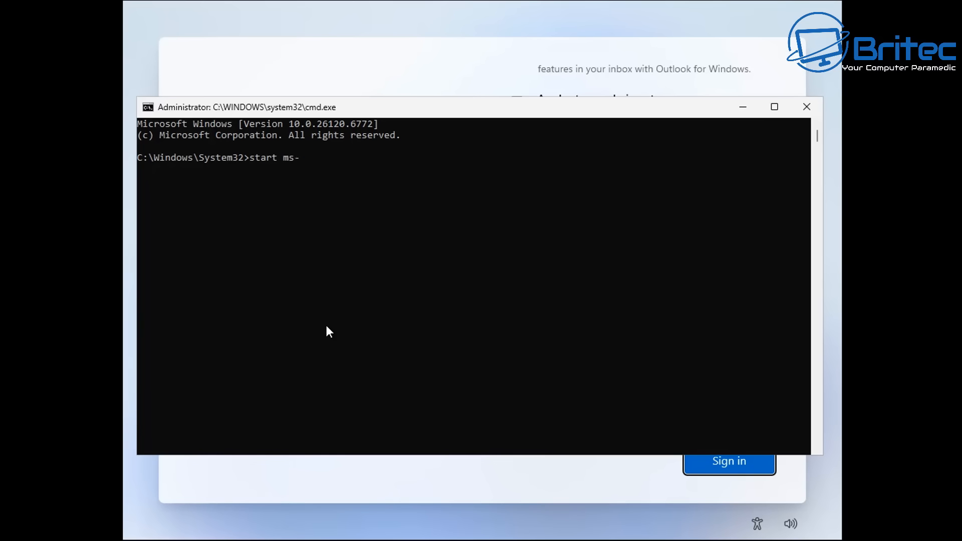
text(cx)
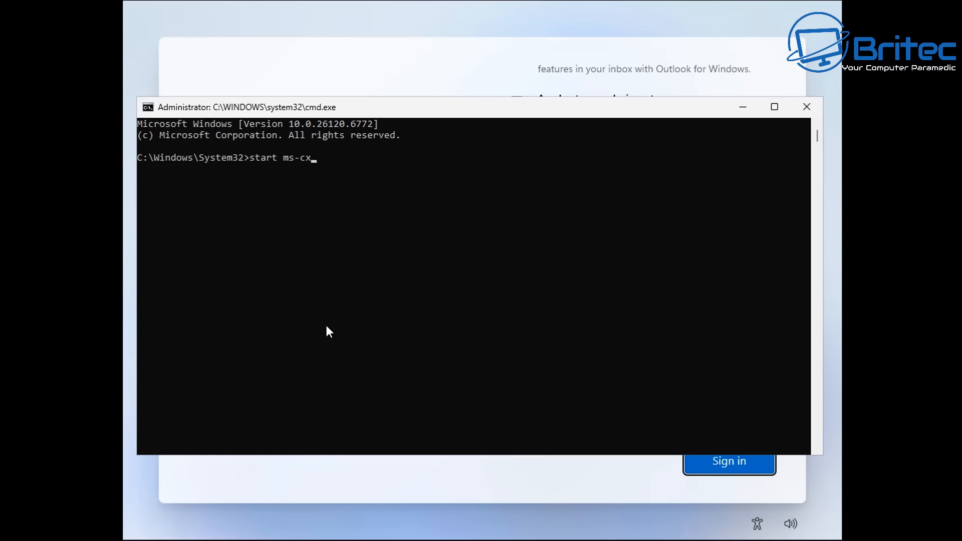
text(h:)
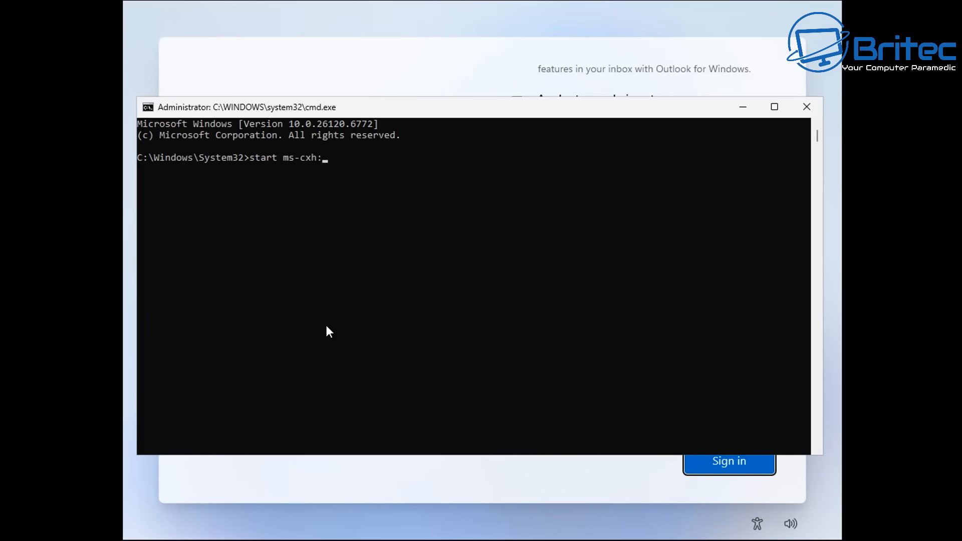
text(local)
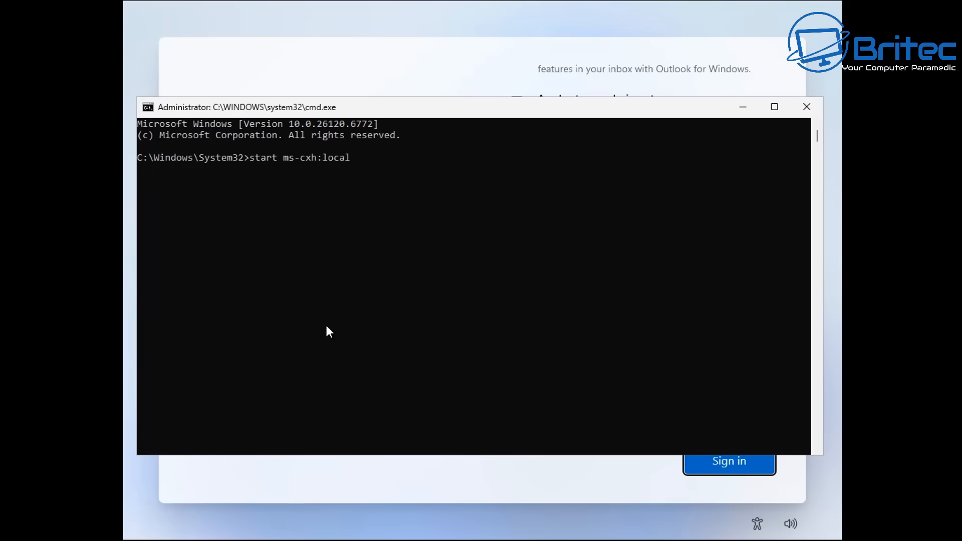
text(only)
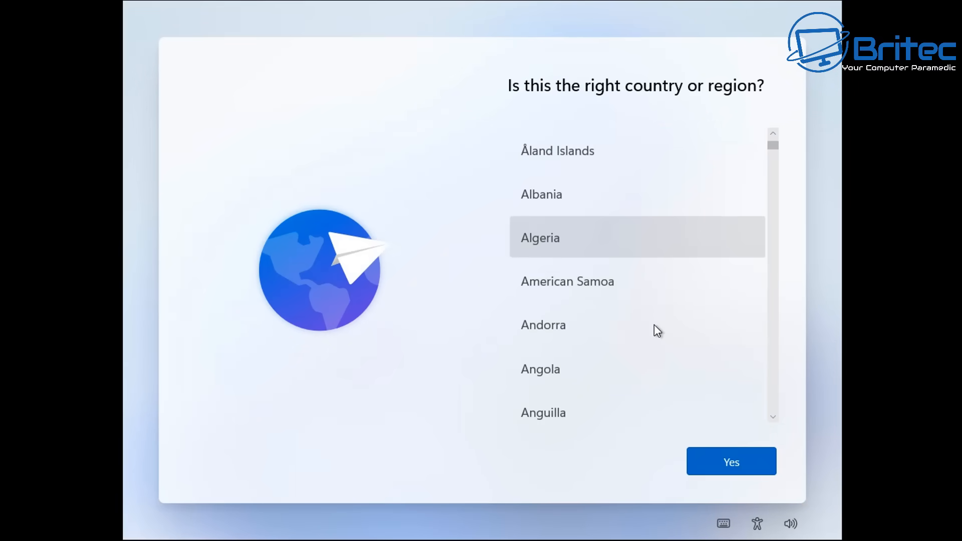
- Walk Setup back through region, United Kingdom keyboard, second-layout skip and device-name skip to Microsoft sign-in
click(730, 460)
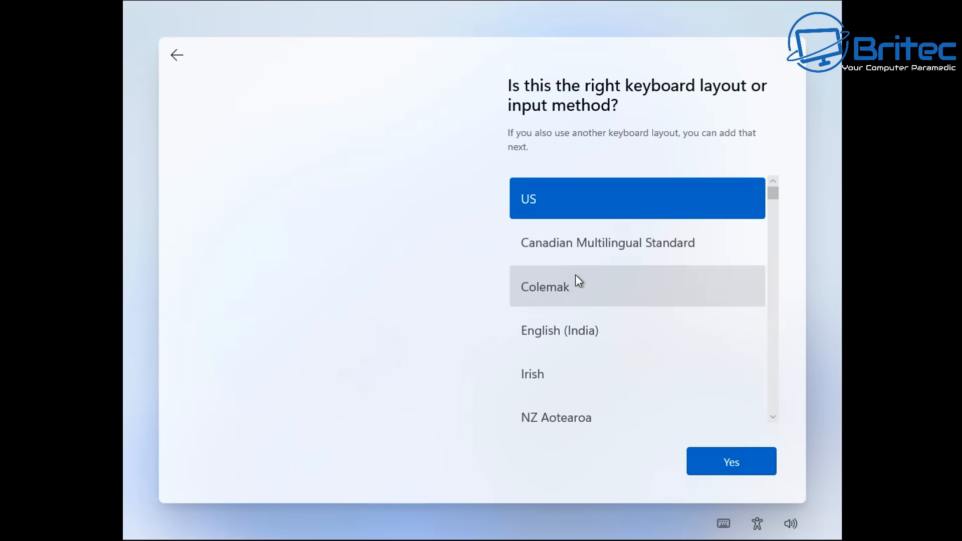
scroll(down, 3)
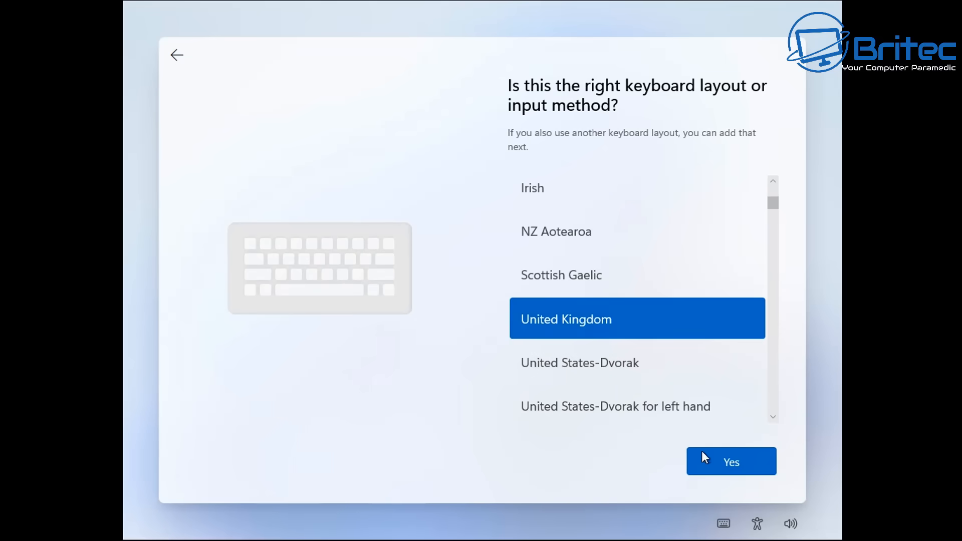
click(730, 461)
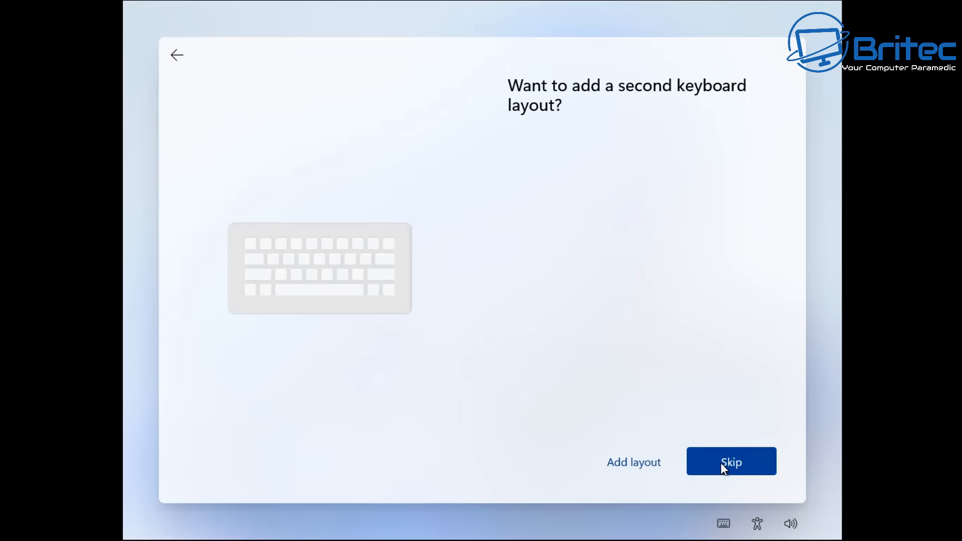
click(731, 461)
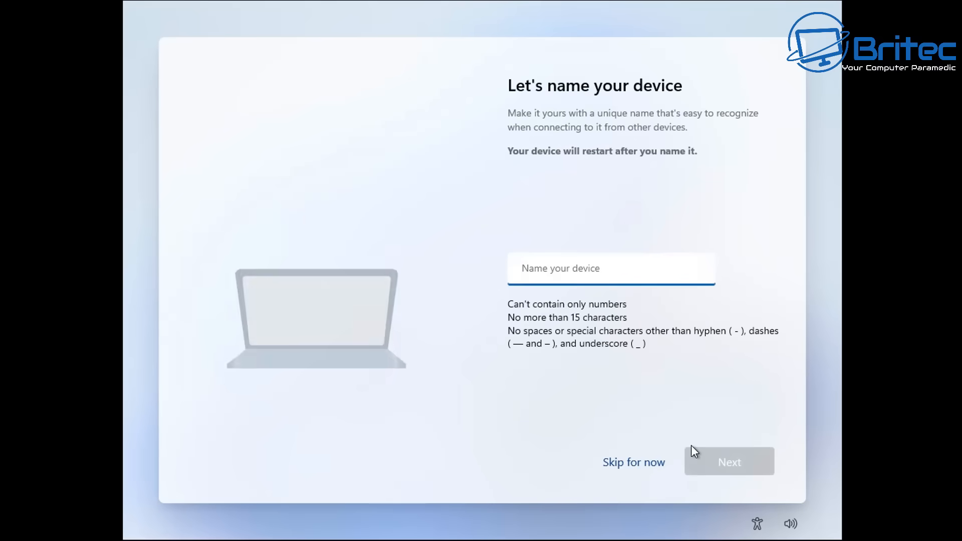
click(633, 462)
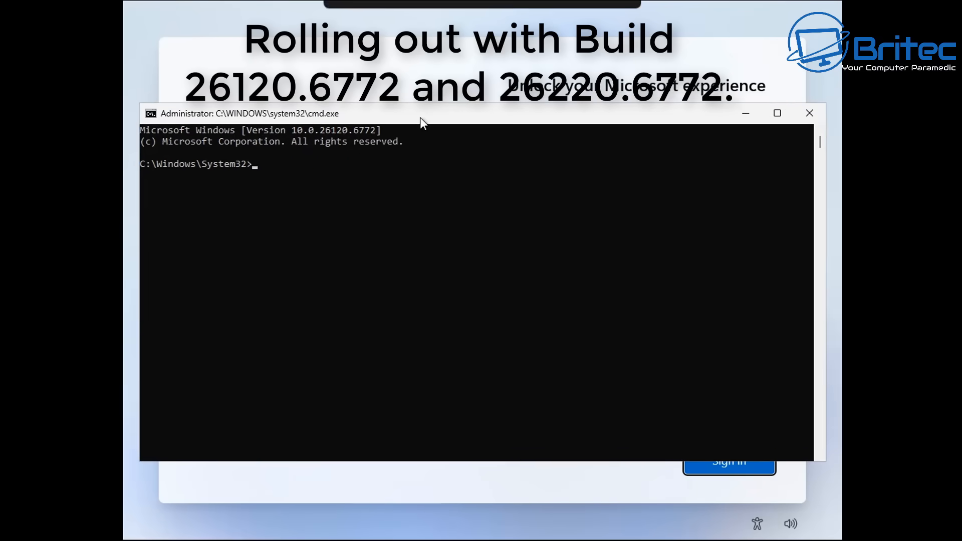
mouse_move(420, 311)
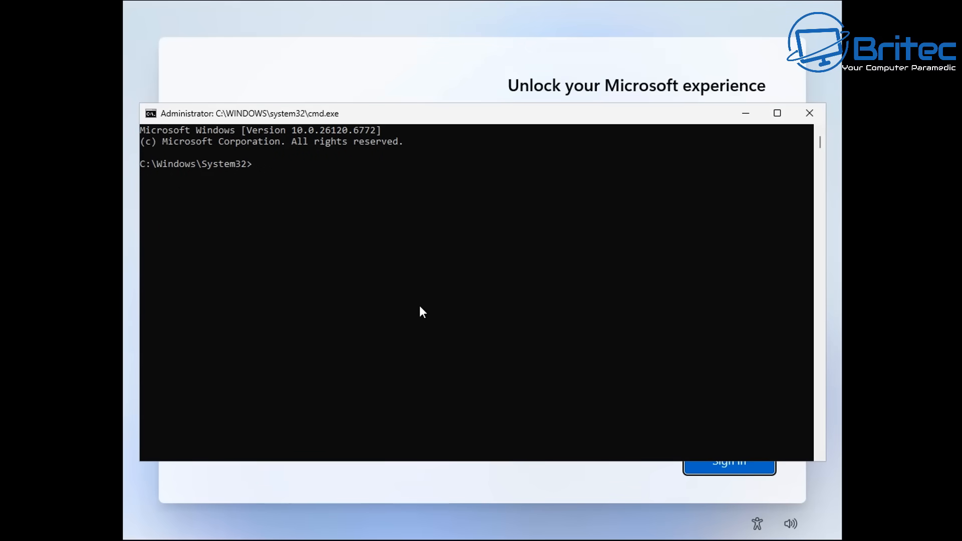
- Retry oobe\bypassnro, rejected again, then begin launching regedit
text(oobe)
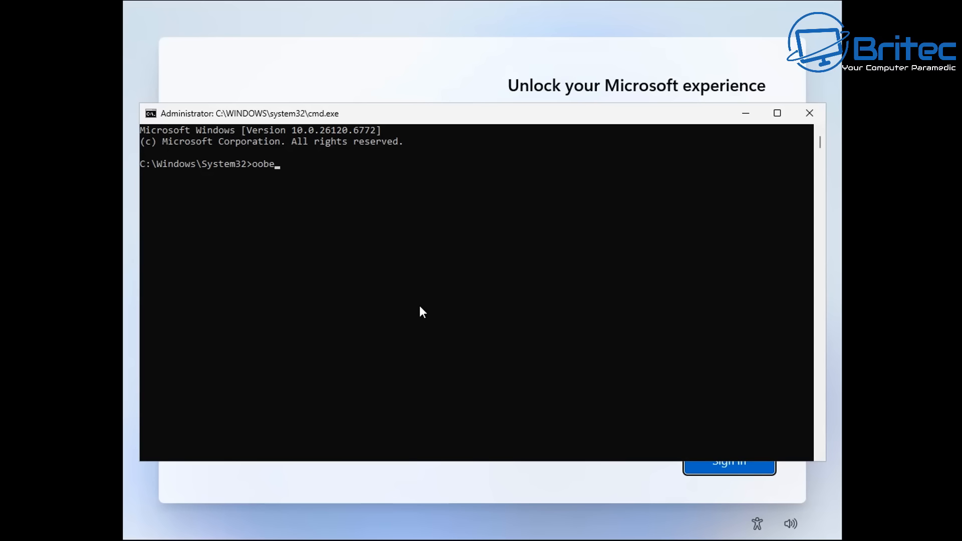
text(\b)
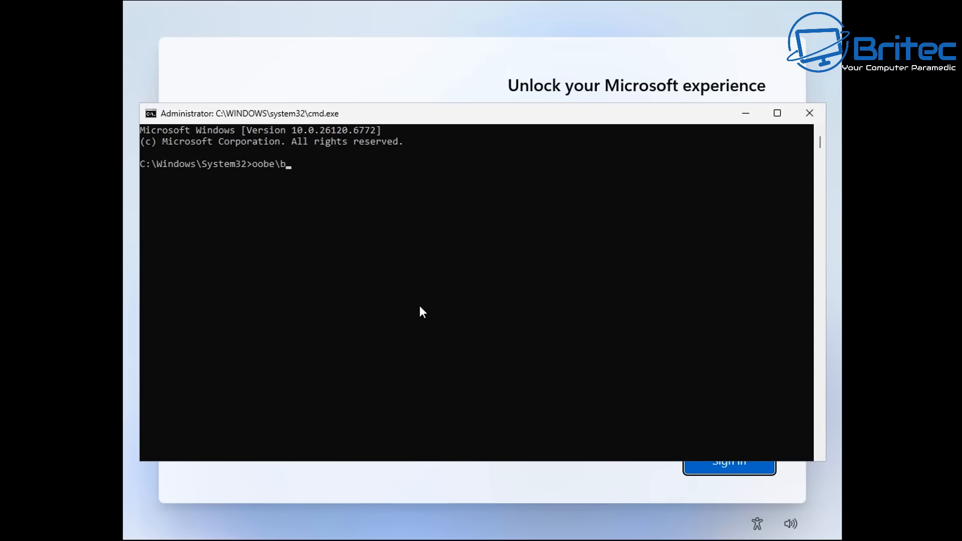
text(ypas)
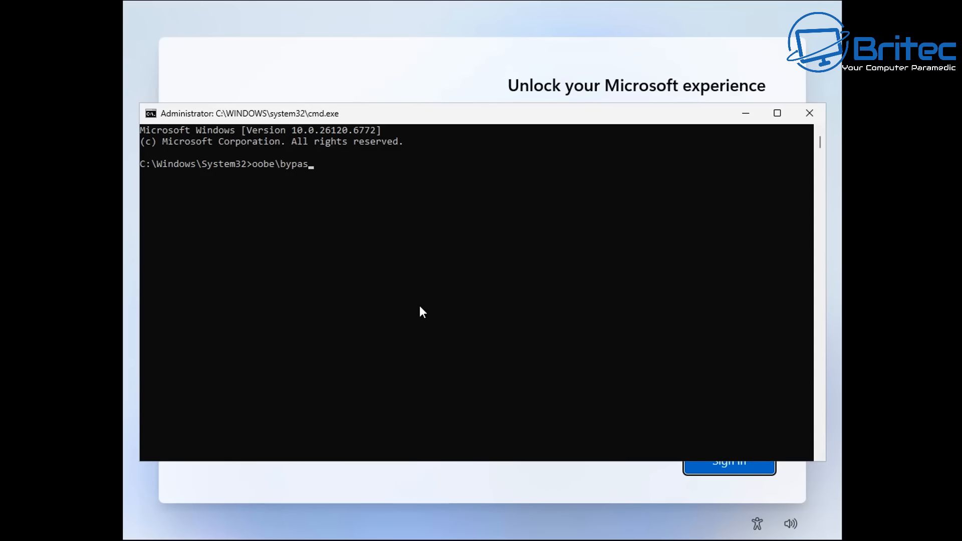
text(sn)
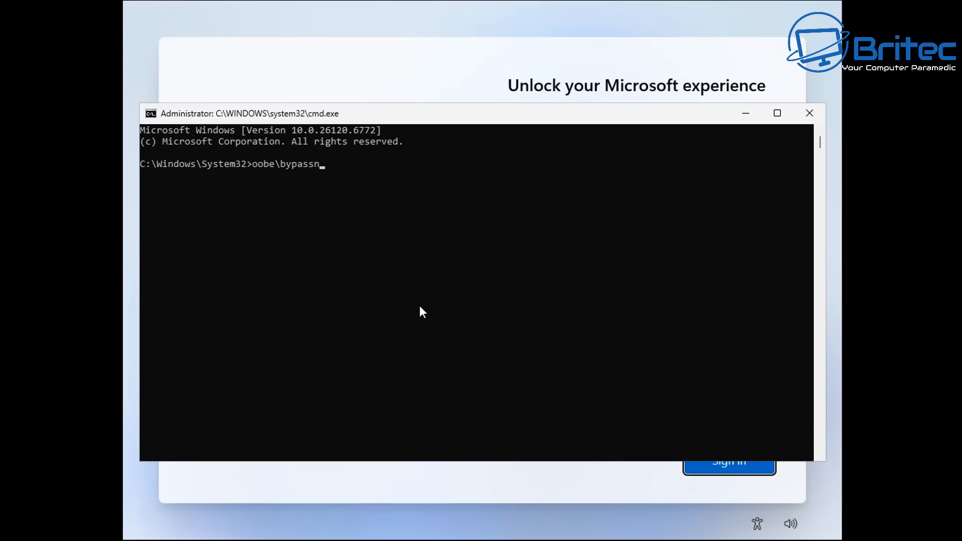
text(ro)
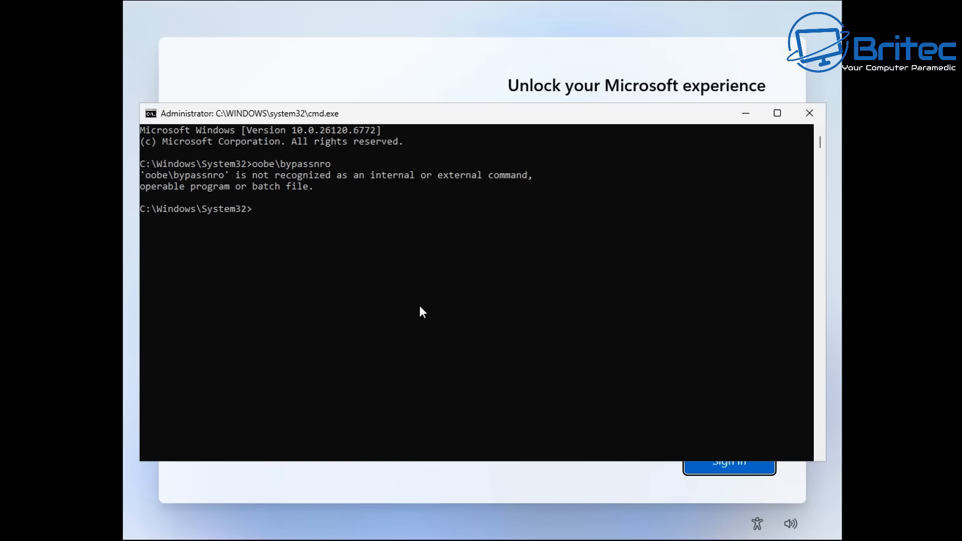
text(reged)
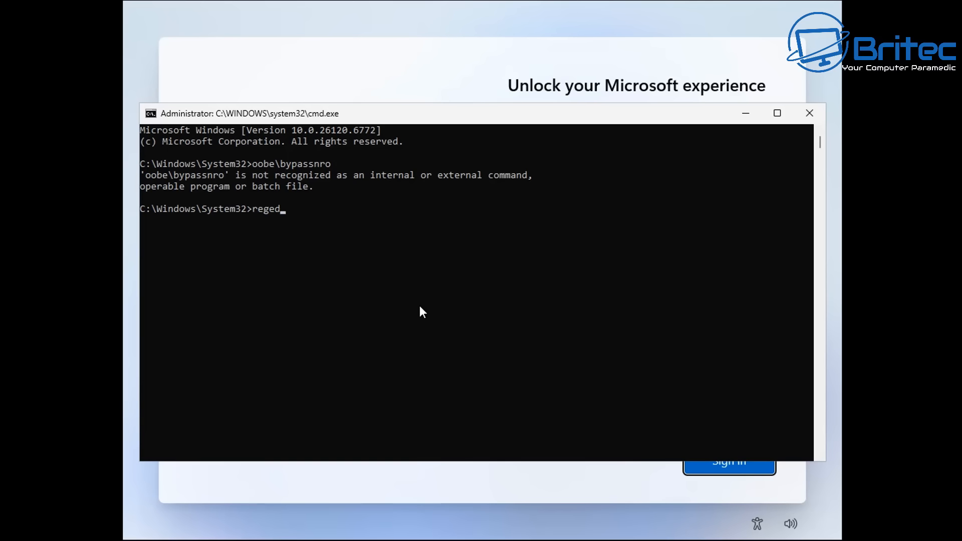
- Launch regedit and expand HKEY_LOCAL_MACHINE\SOFTWARE\Microsoft in the tree
text(it)
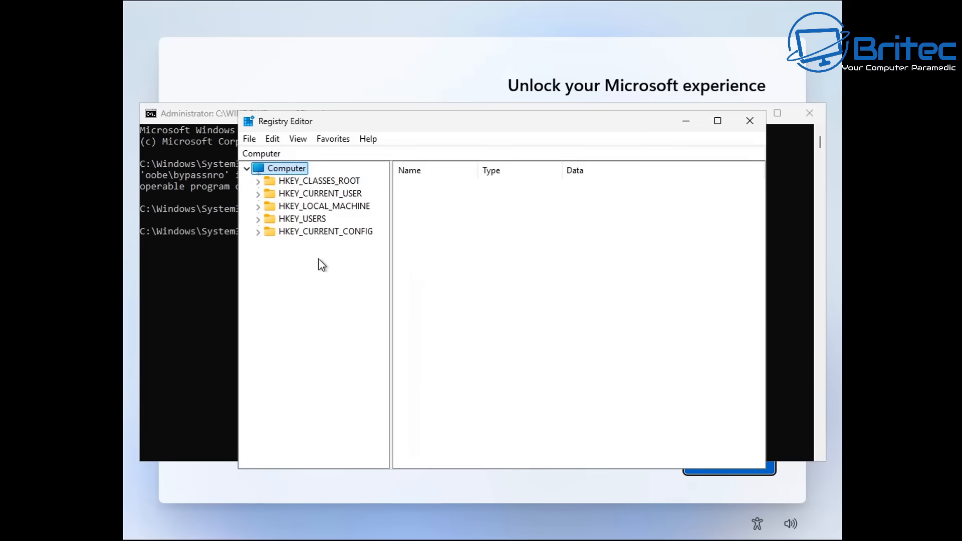
mouse_move(265, 259)
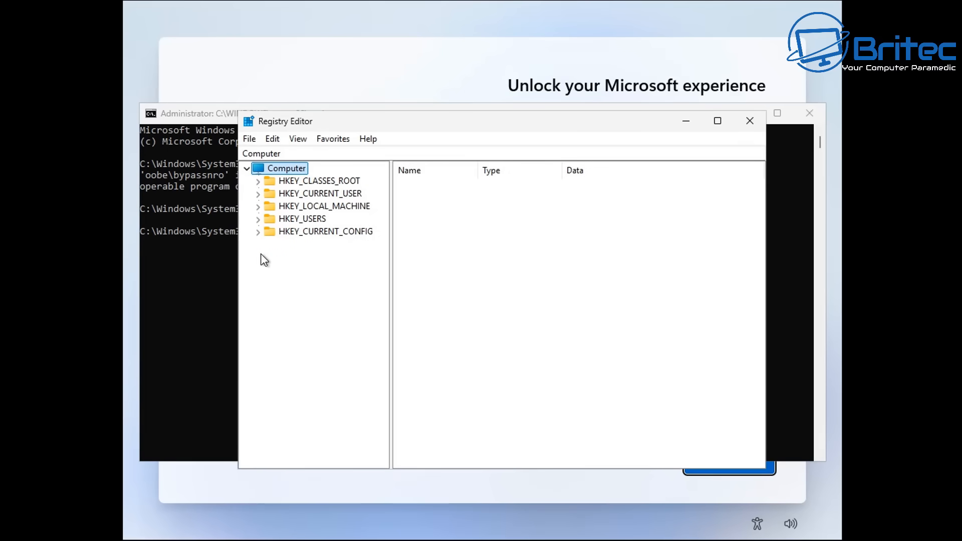
click(321, 205)
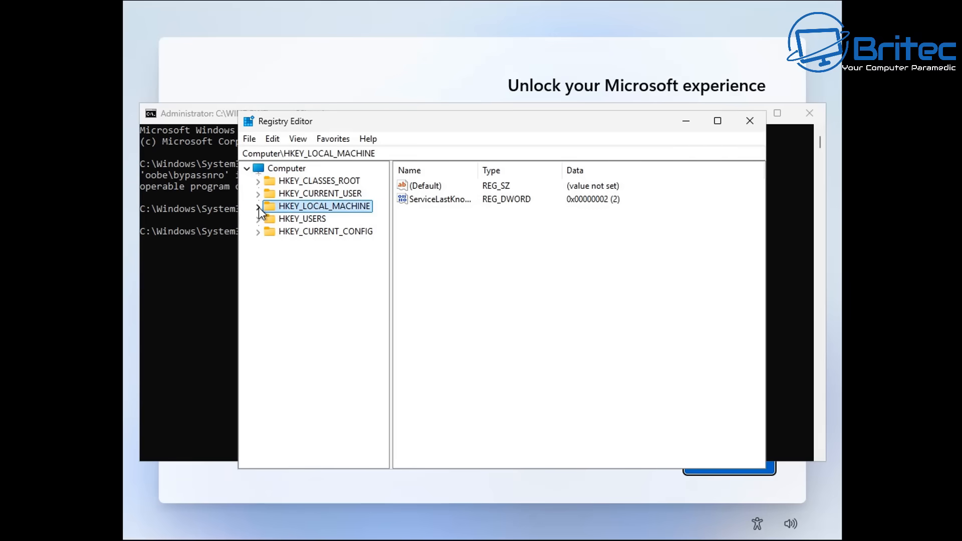
click(258, 205)
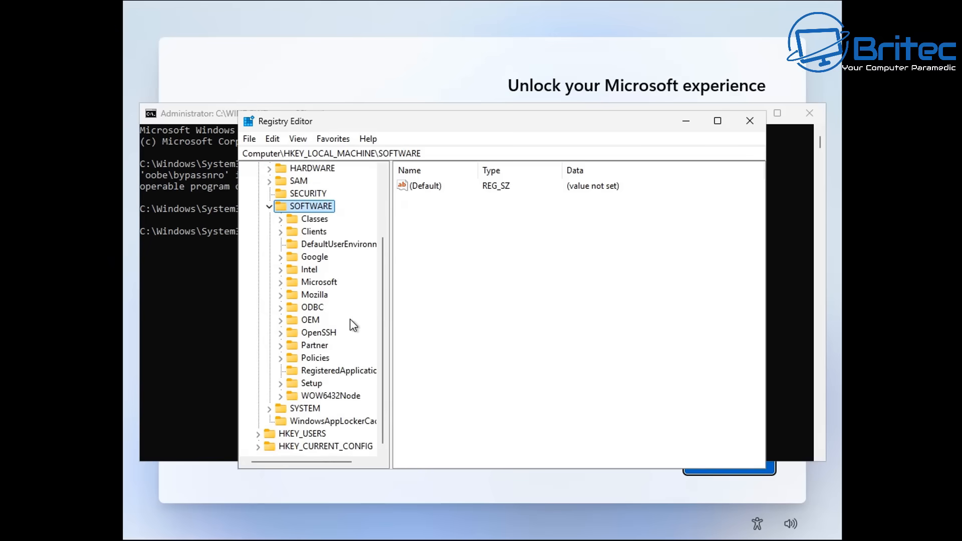
click(319, 281)
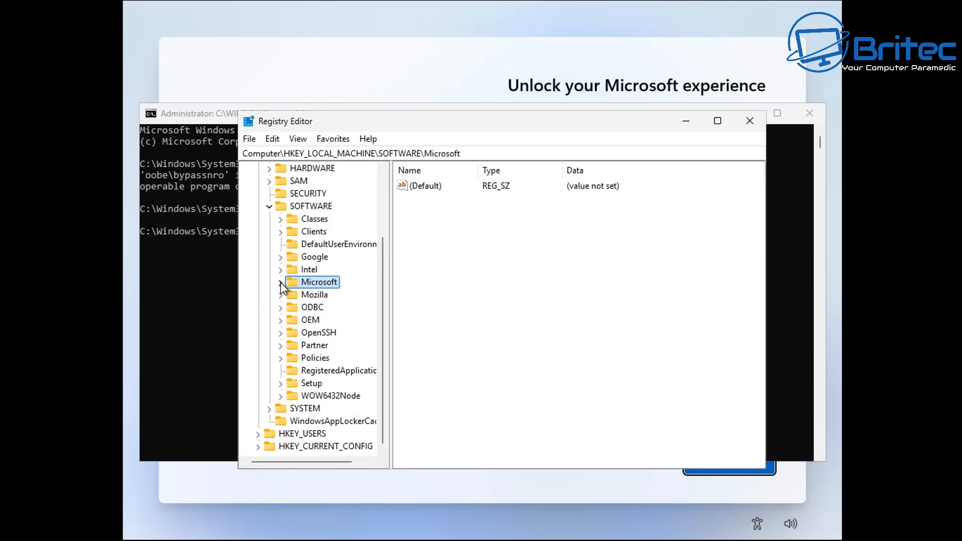
click(280, 281)
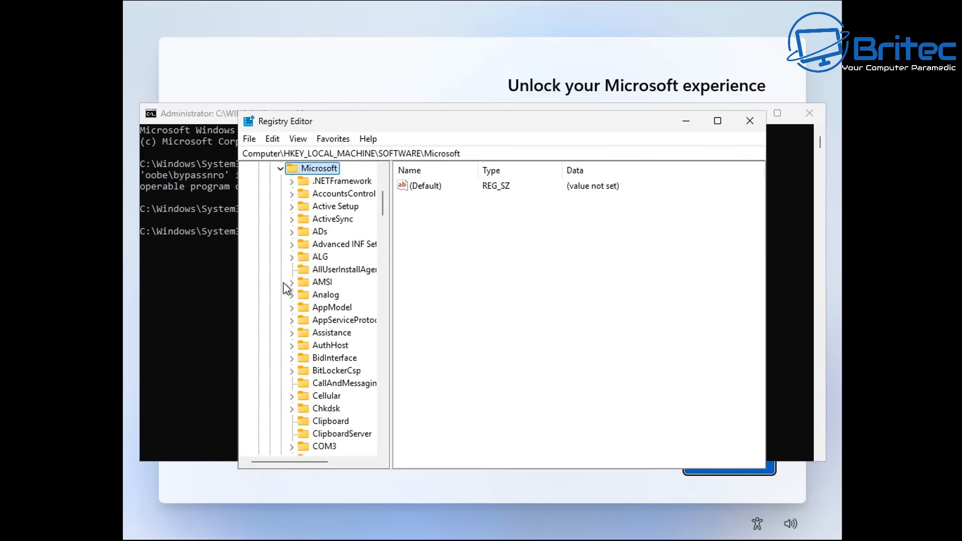
mouse_move(321, 289)
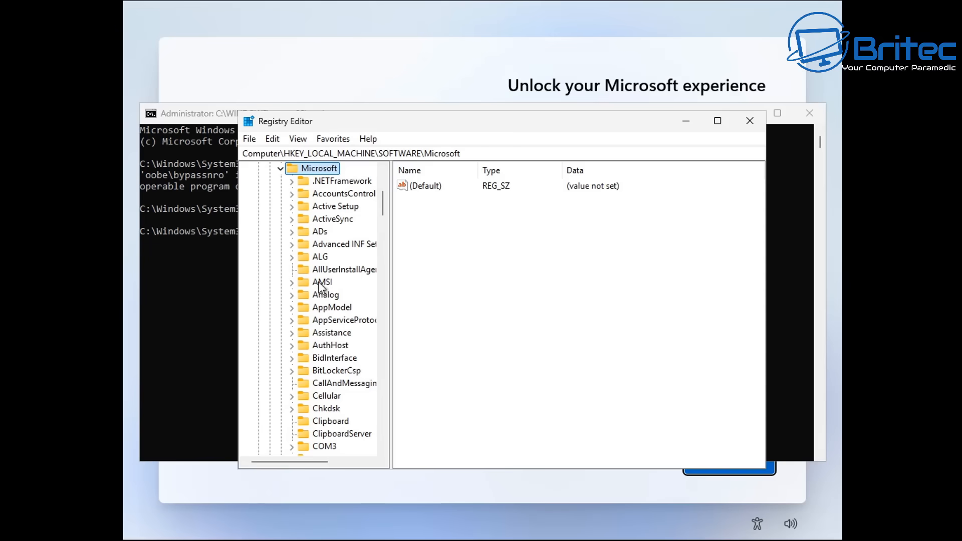
scroll(down, 3)
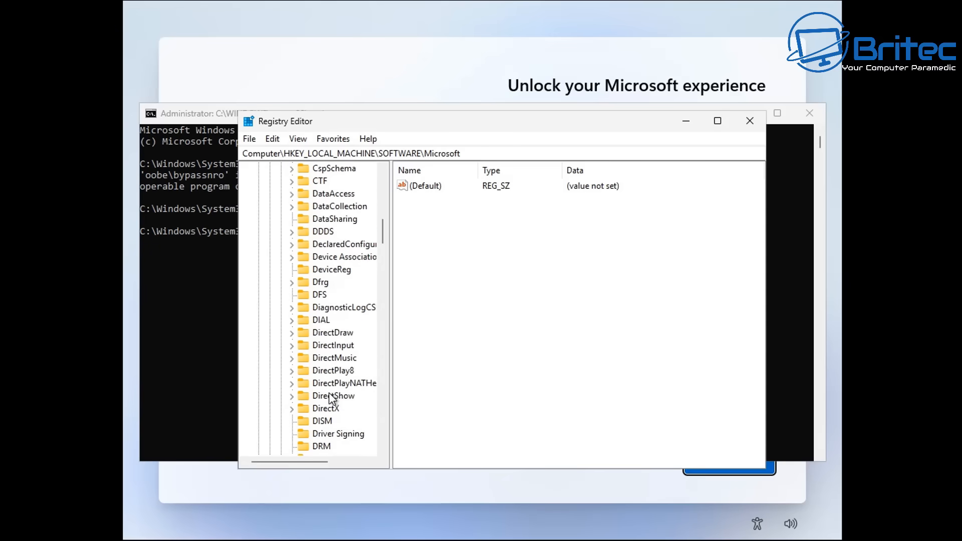
scroll(down, 3)
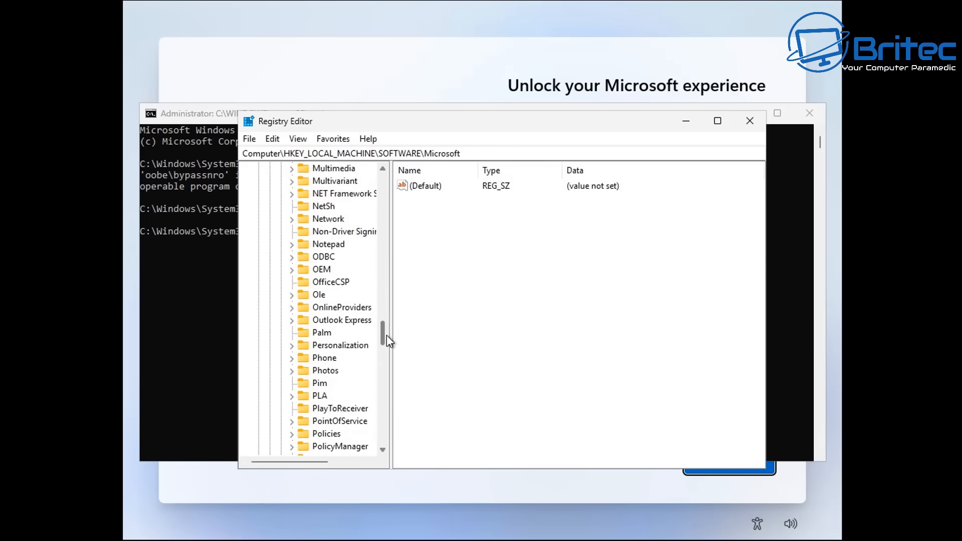
scroll(down, 3)
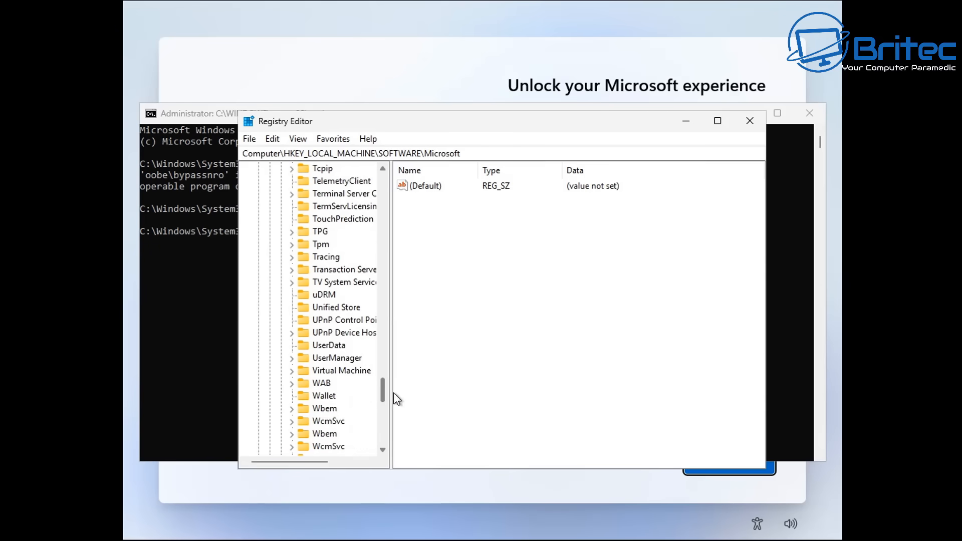
- Expand Windows\CurrentVersion and select the OOBE key to show its values
click(330, 370)
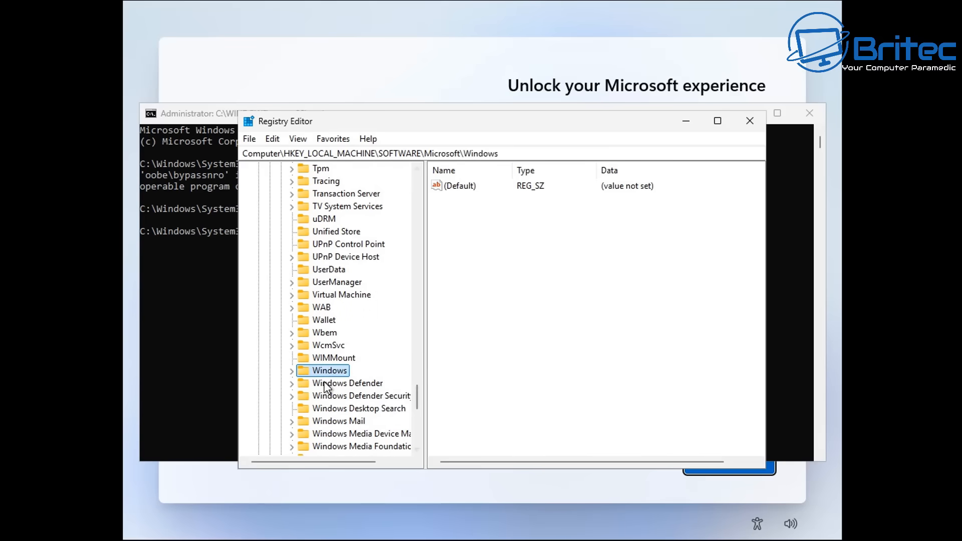
click(292, 369)
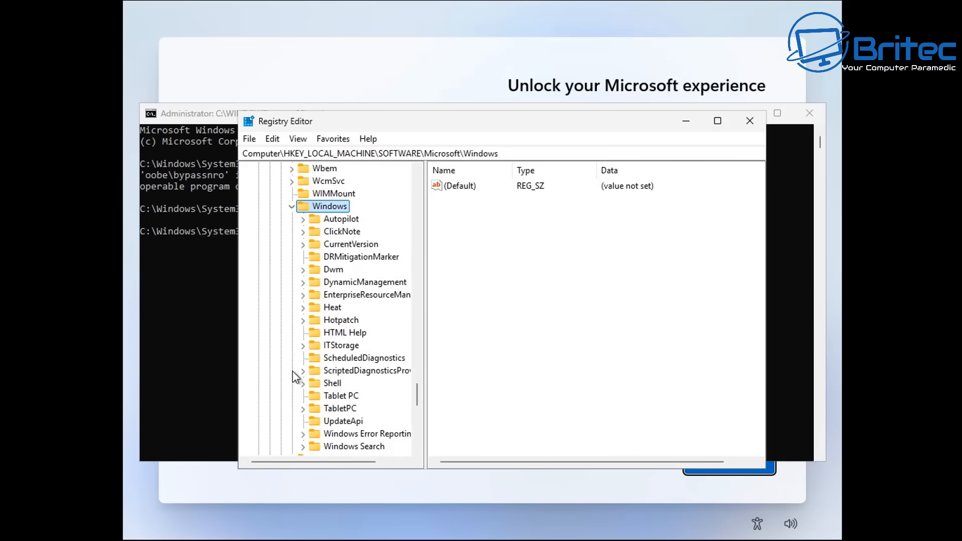
mouse_move(355, 327)
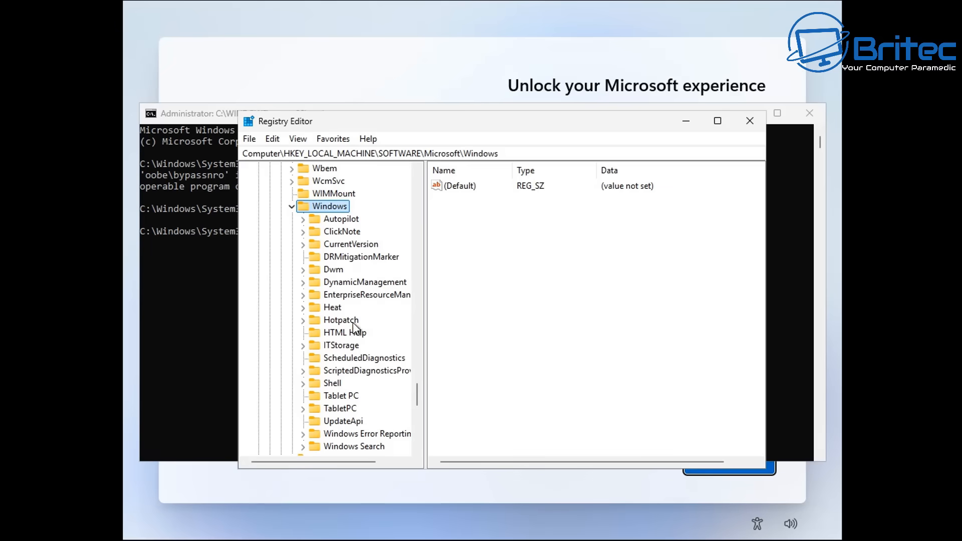
click(350, 243)
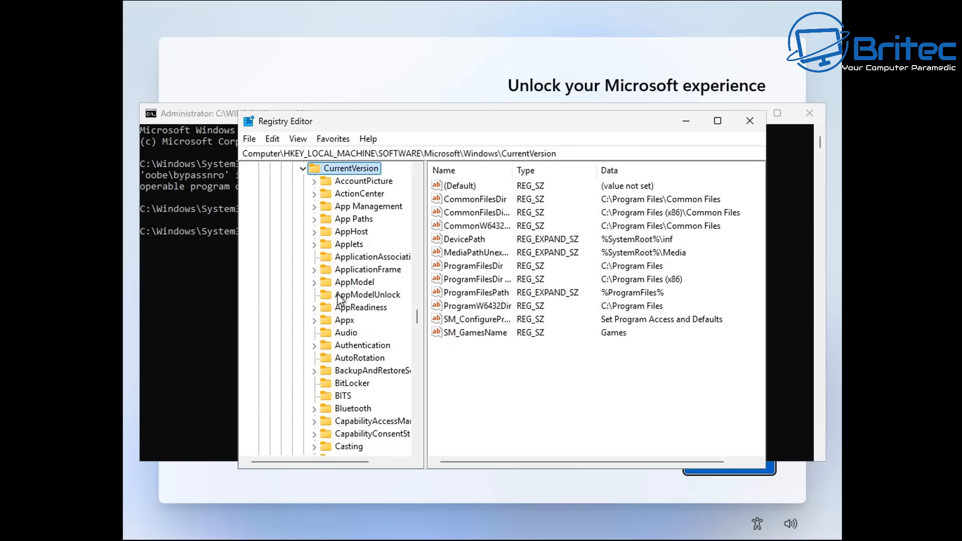
scroll(down, 3)
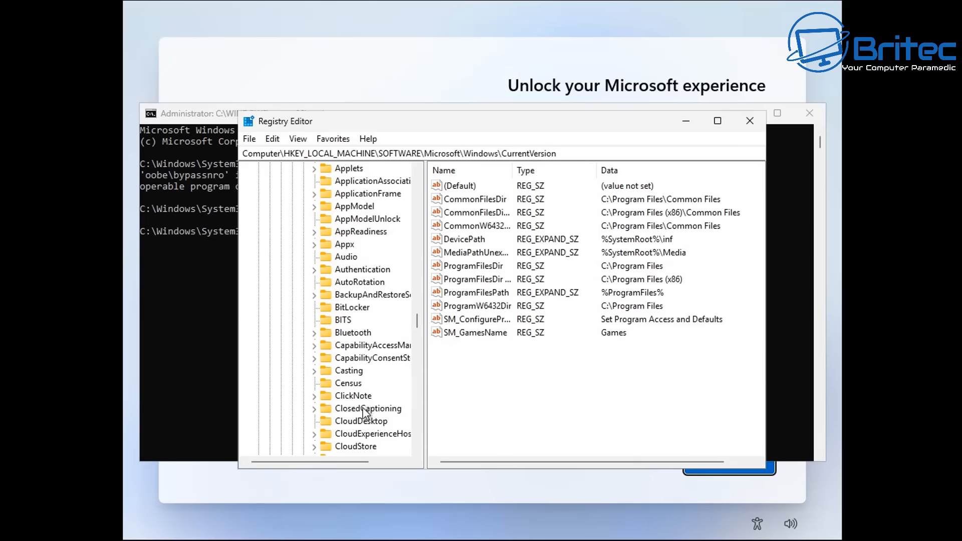
scroll(down, 3)
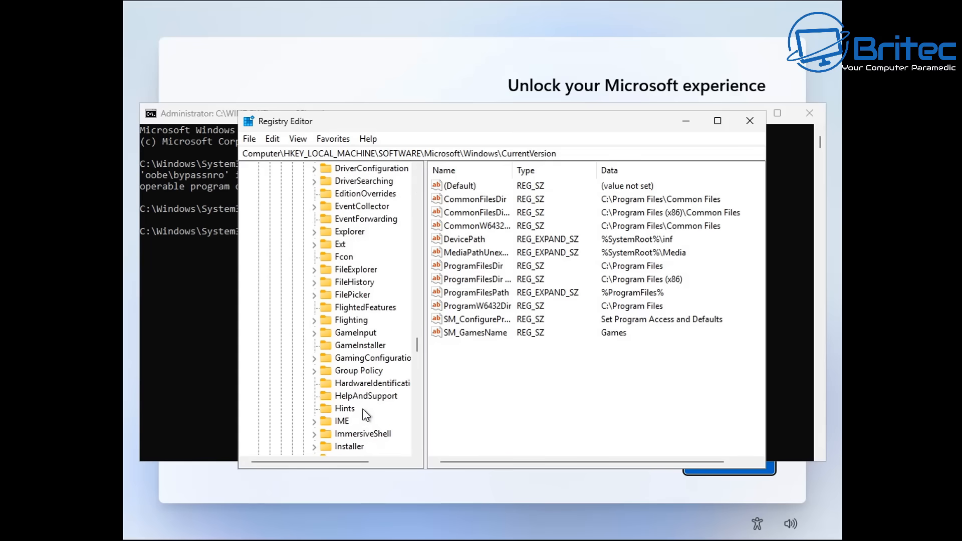
scroll(down, 3)
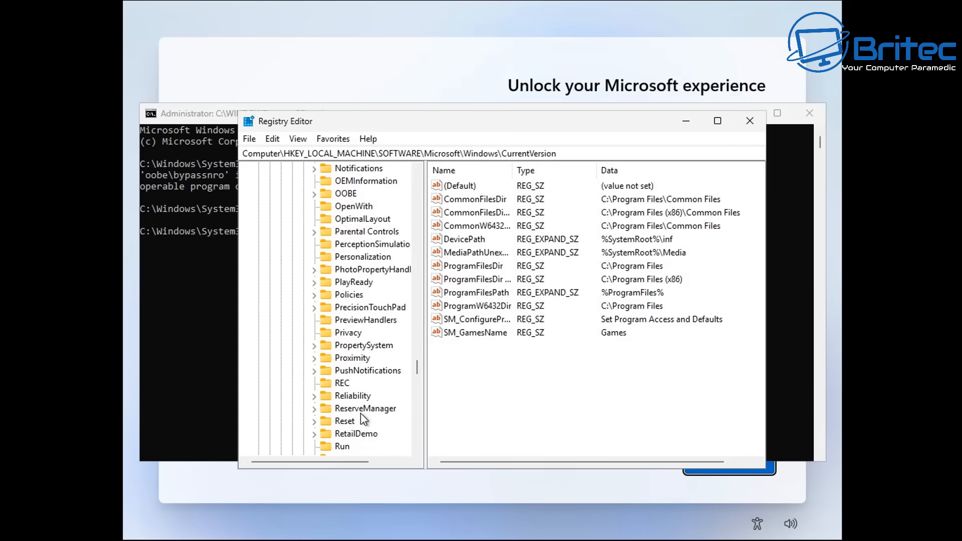
click(346, 194)
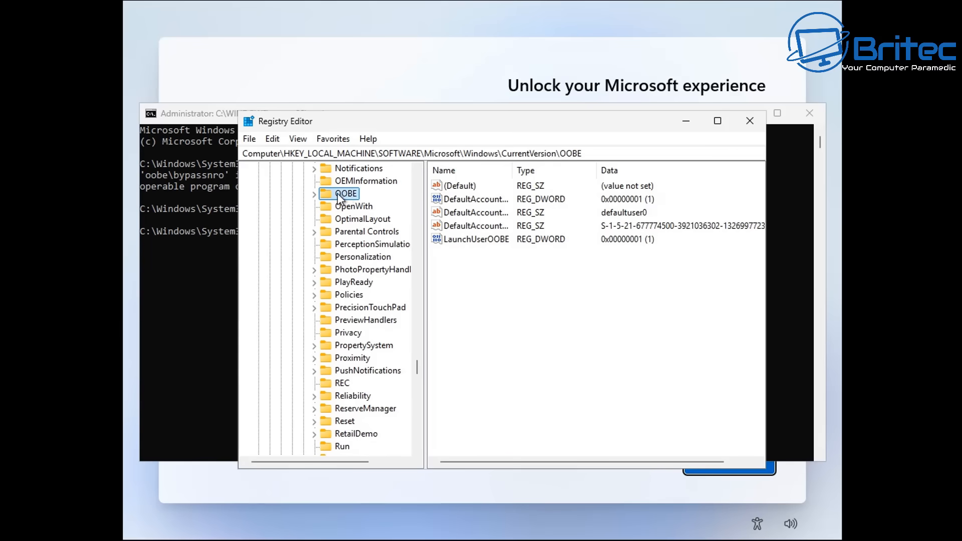
- Create a new DWORD (32-bit) value named BypassNRO under the OOBE key
click(313, 193)
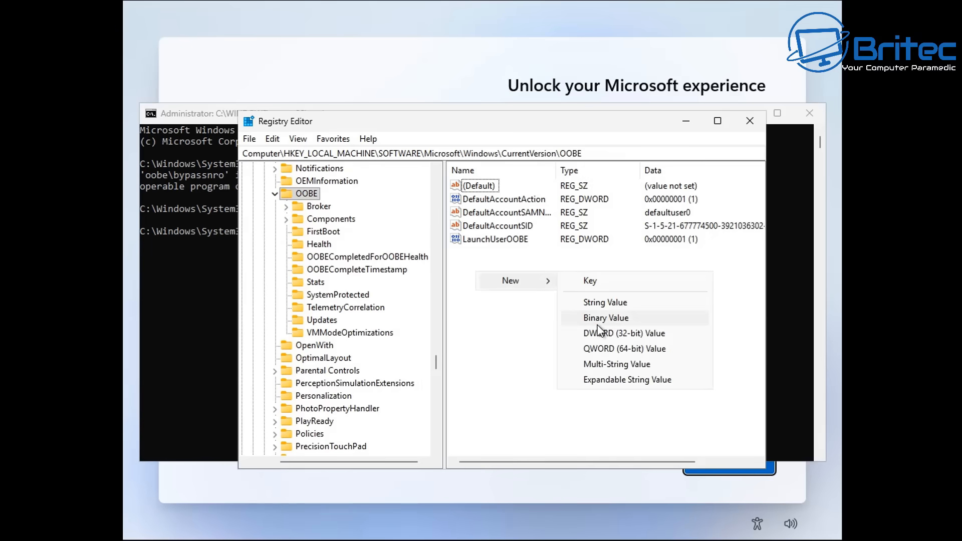
click(624, 333)
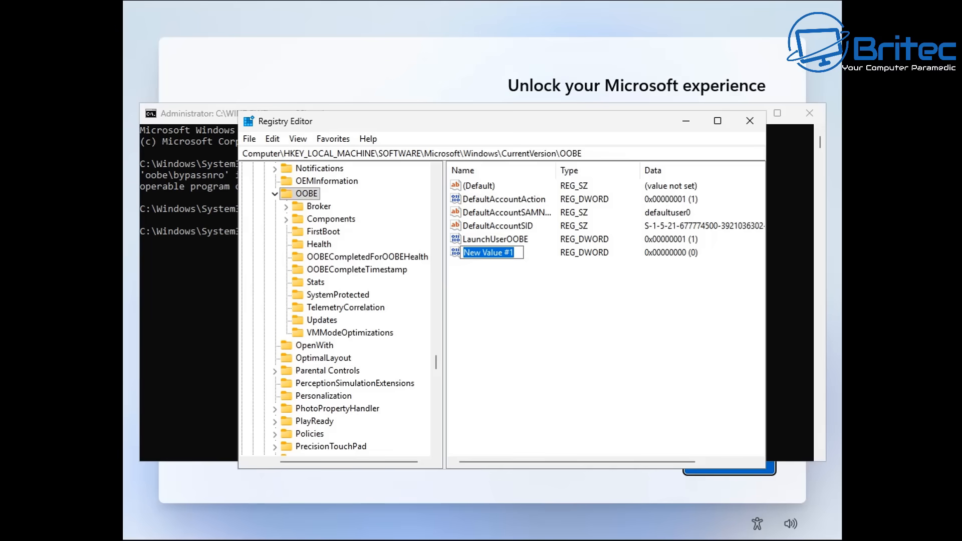
text(BypassNRO)
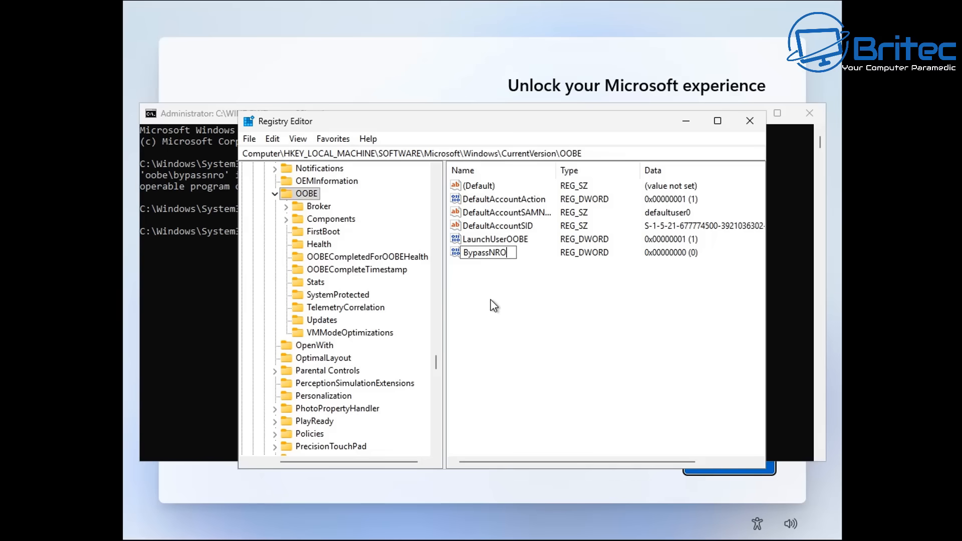
key(Enter)
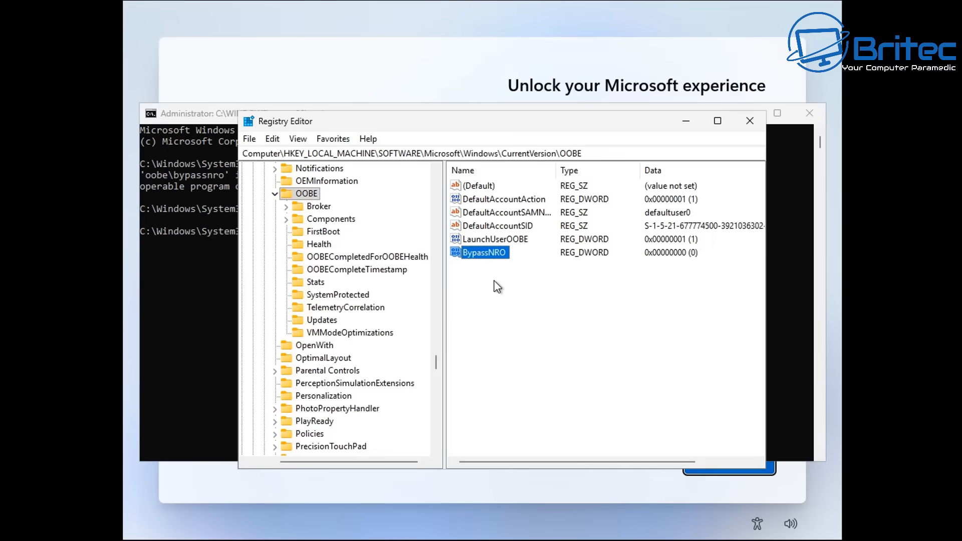
- Set BypassNRO's value data to 1 and leave Registry Editor
double_click(484, 252)
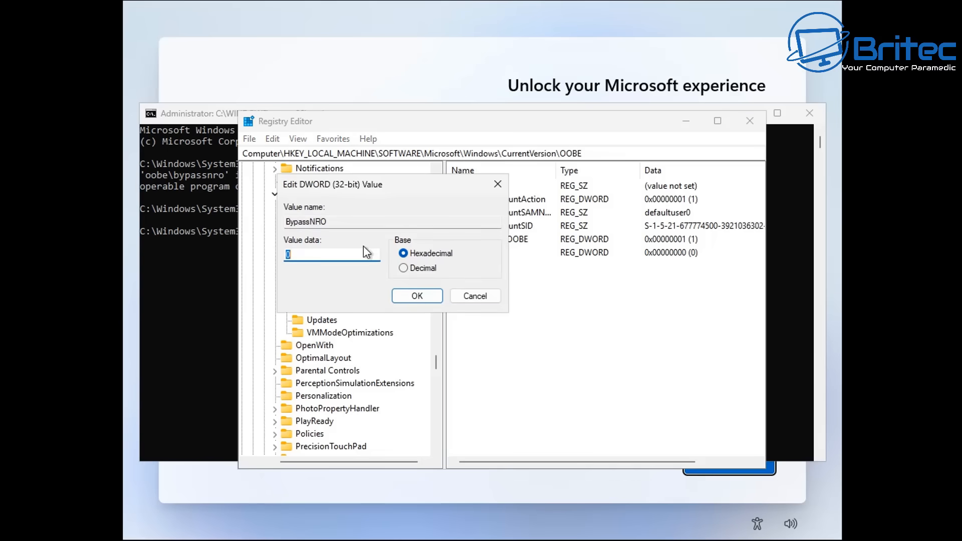
text(1)
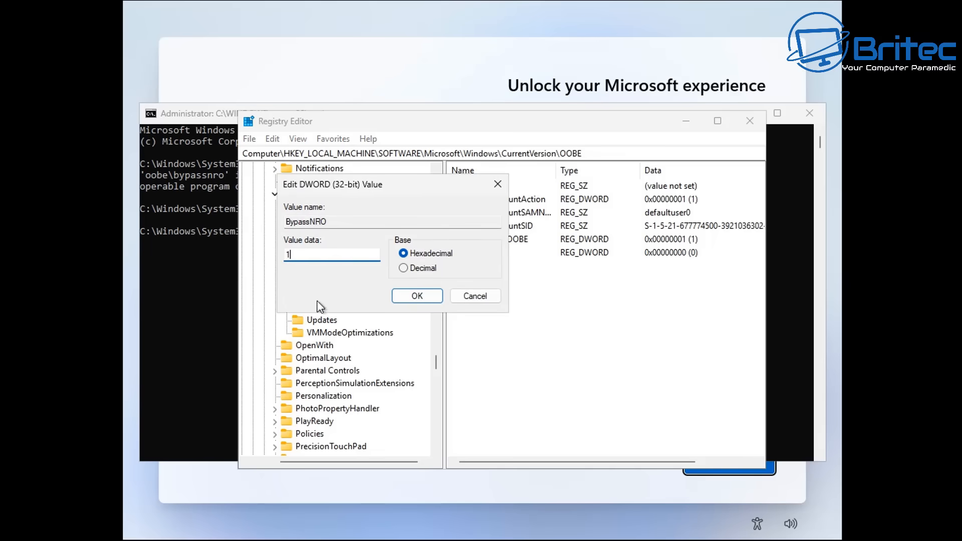
click(417, 296)
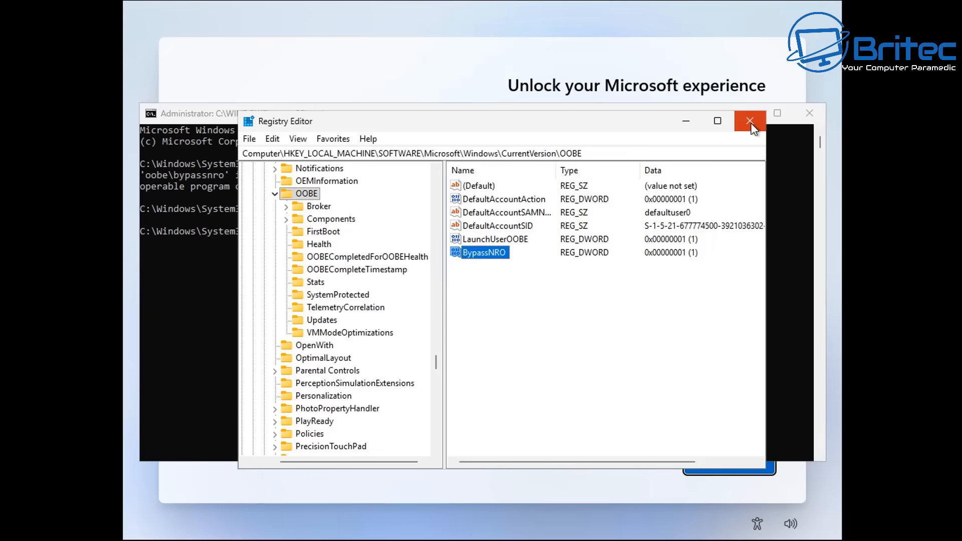
click(749, 122)
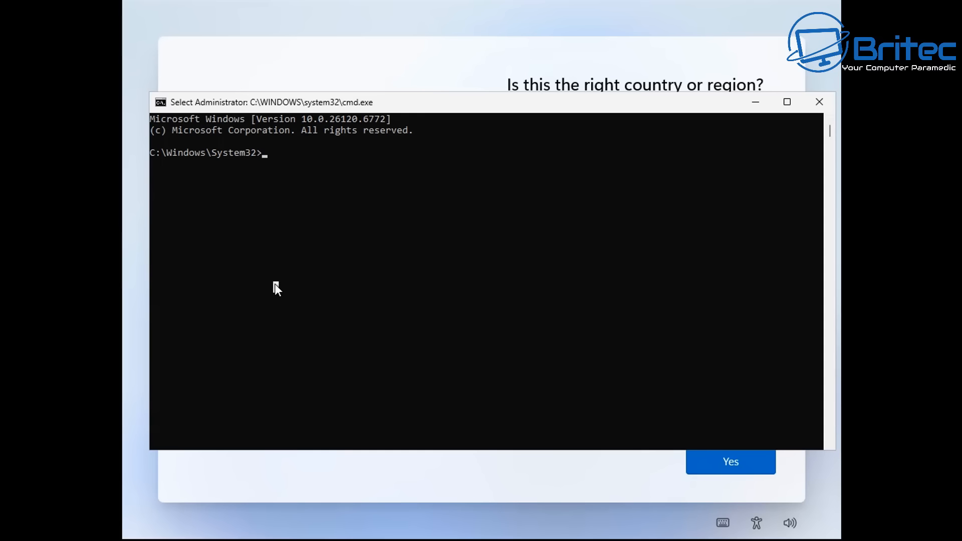
- Run oobe\bypassnro in the fresh Command Prompt, which again reports it is not recognized
text(oo)
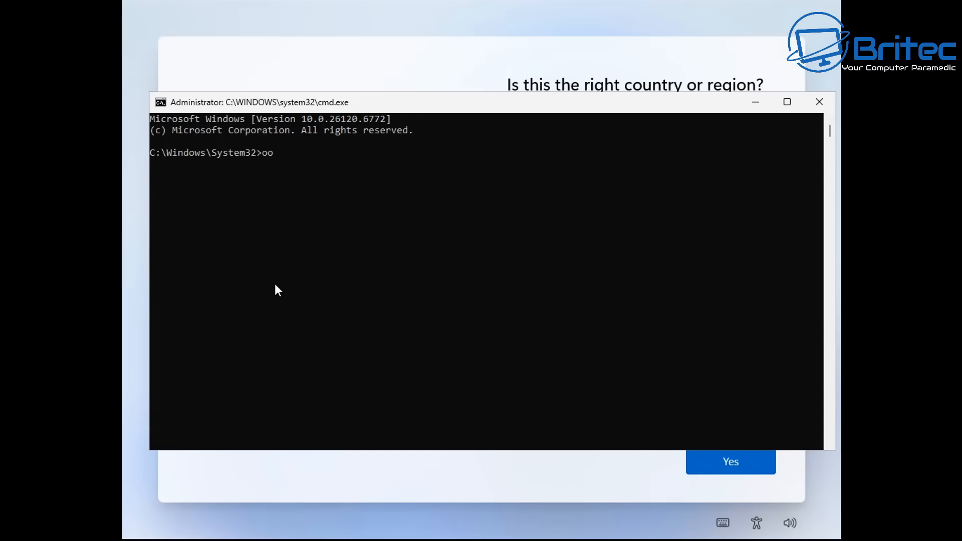
text(be)
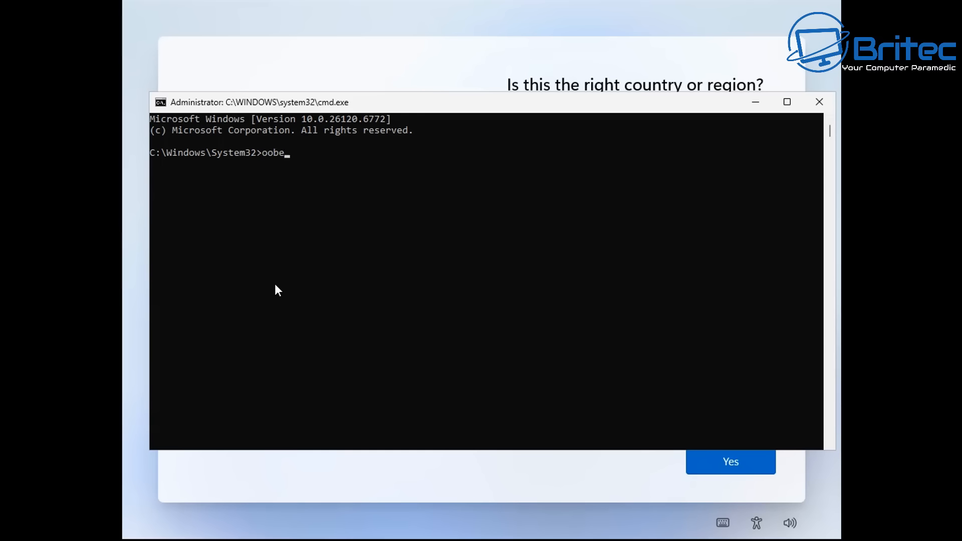
text(\)
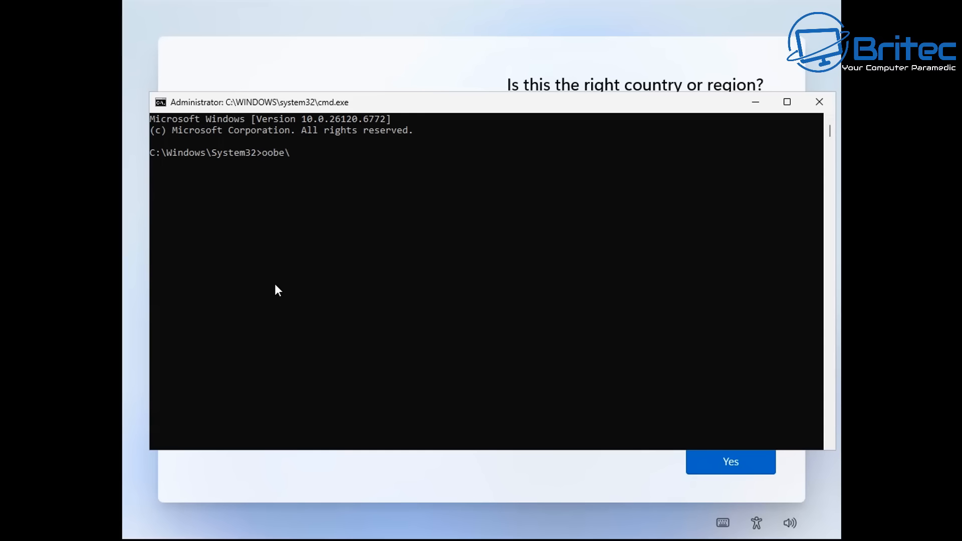
text(bypas)
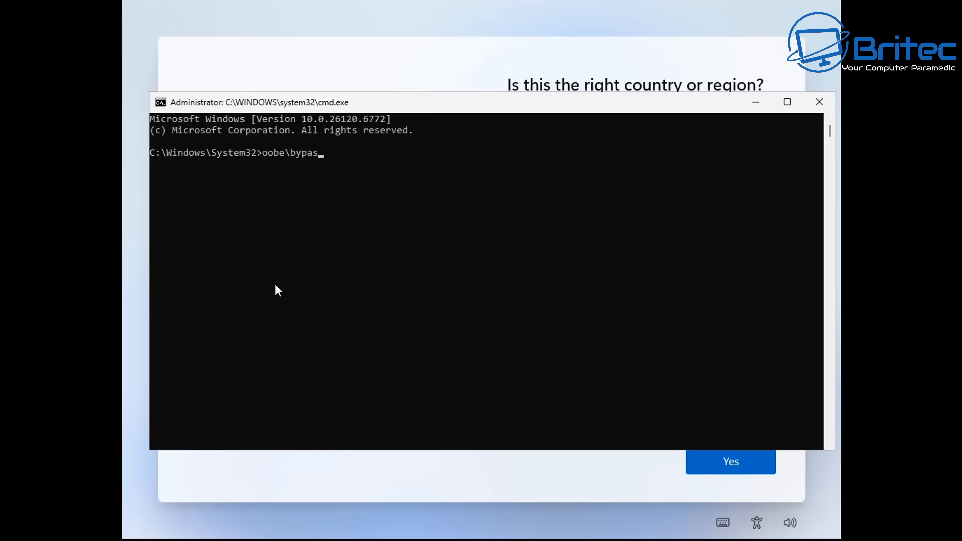
text(snro)
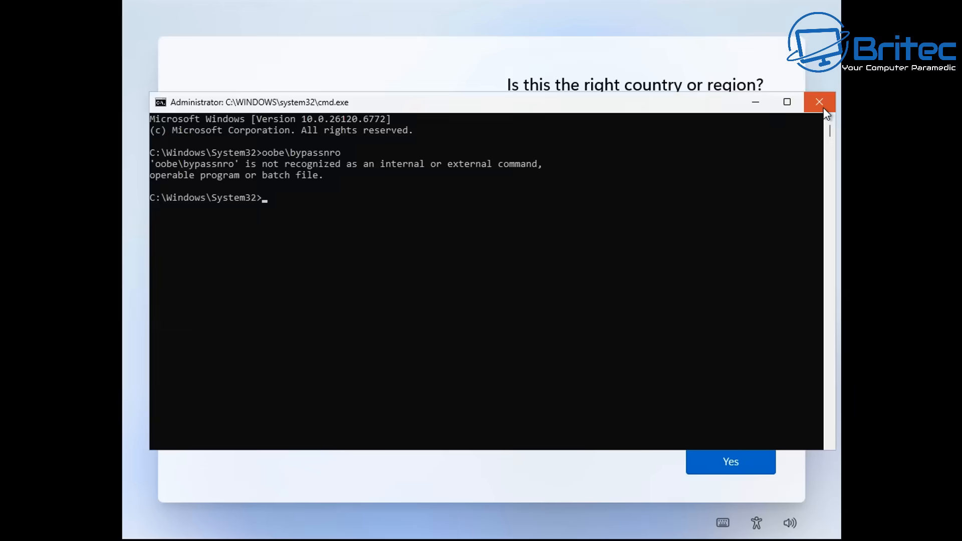
- Accept the shown region, choose the United Kingdom keyboard layout and skip a second layout
click(819, 102)
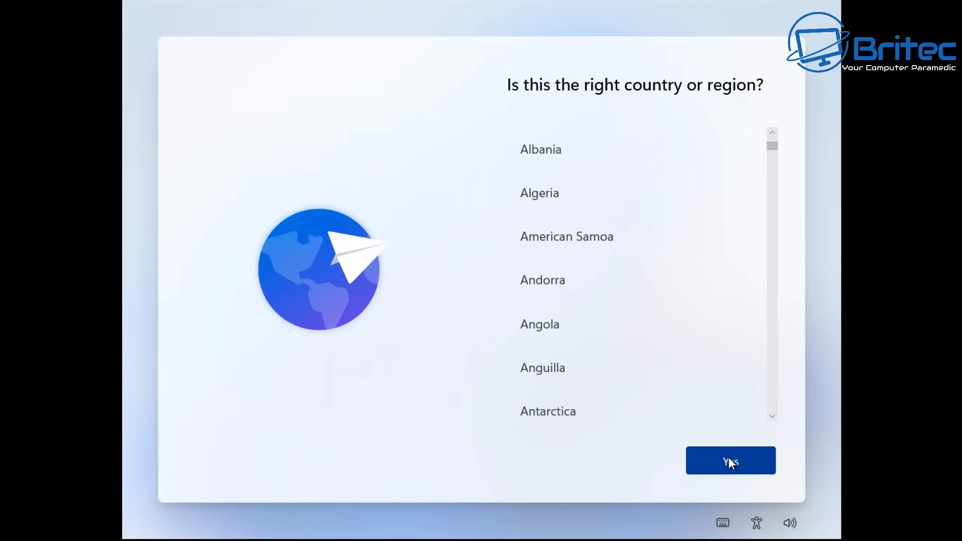
click(730, 461)
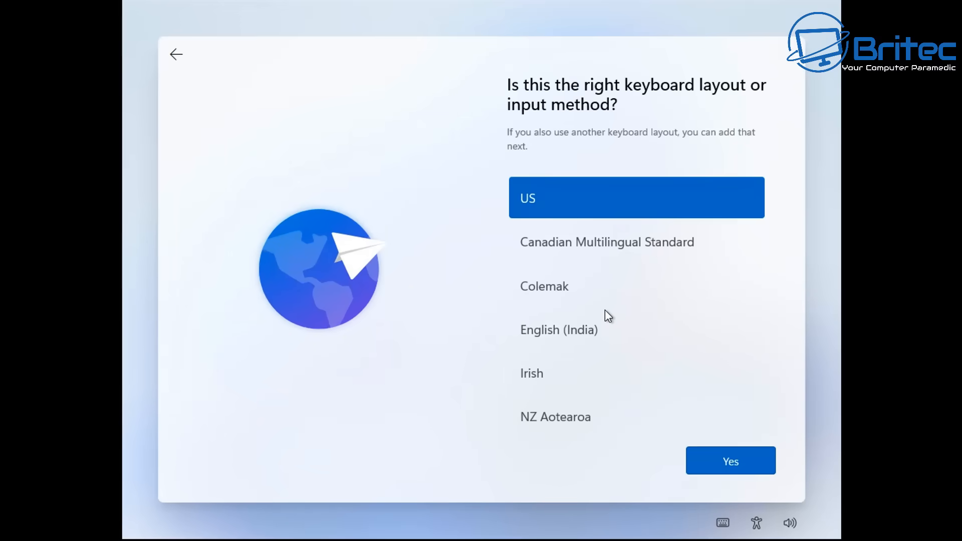
scroll(down, 3)
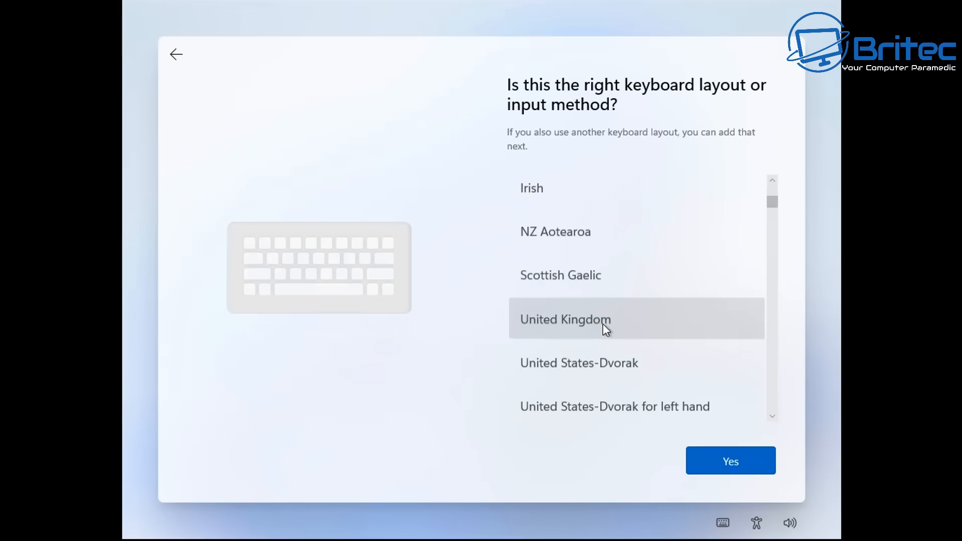
click(729, 461)
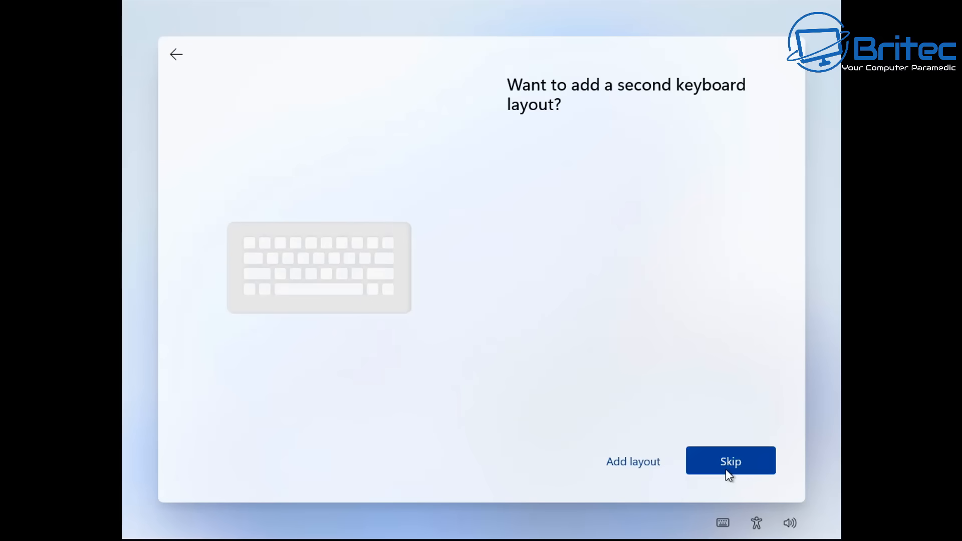
click(729, 460)
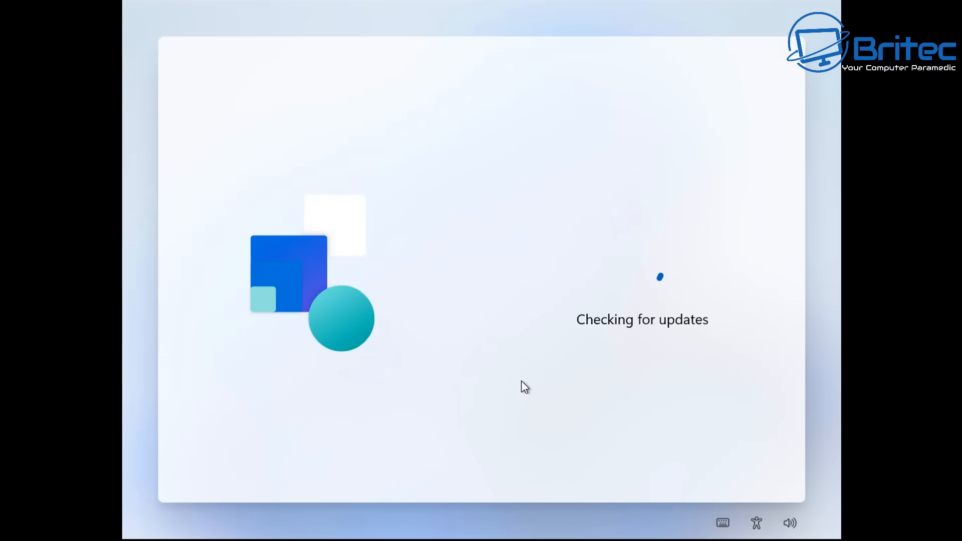
mouse_move(521, 389)
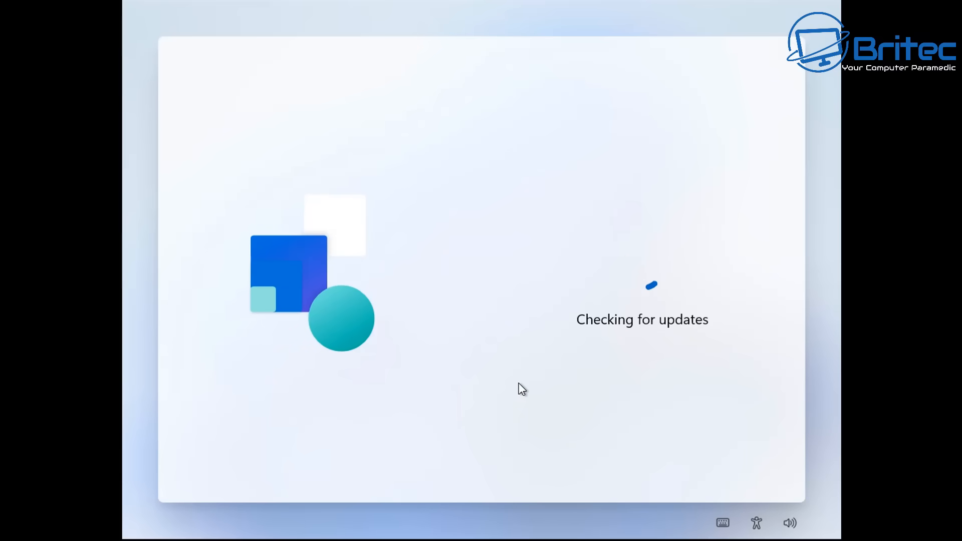
mouse_move(502, 405)
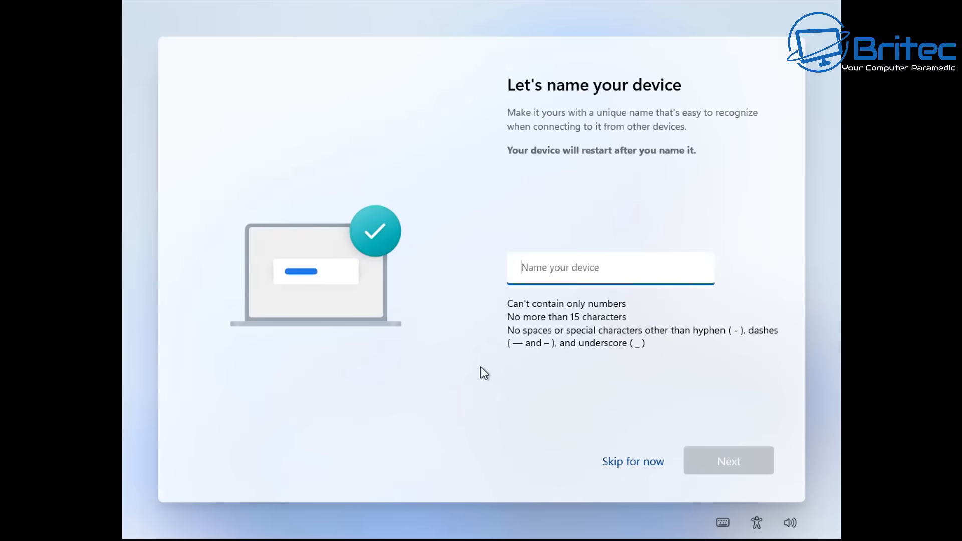
- Skip naming the device for now after the update check finishes
click(632, 460)
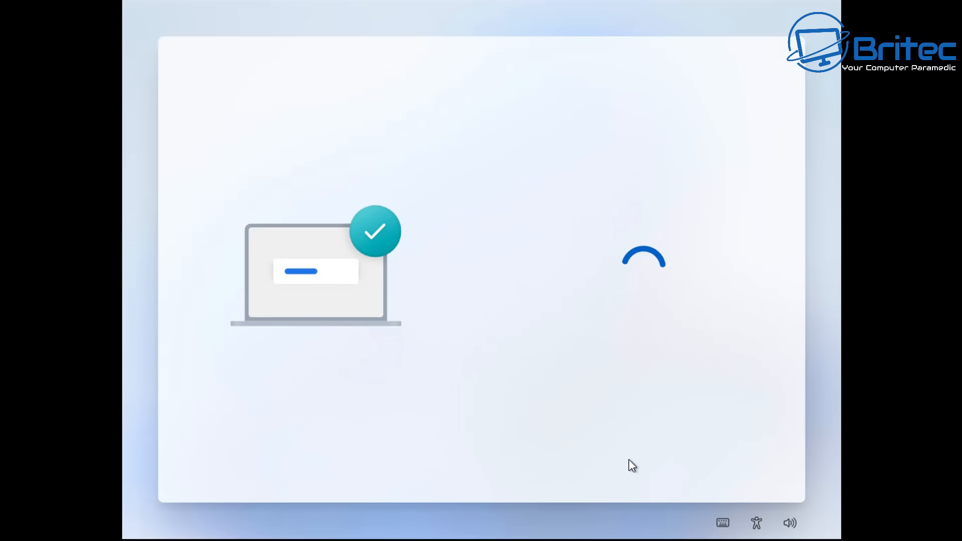
mouse_move(624, 464)
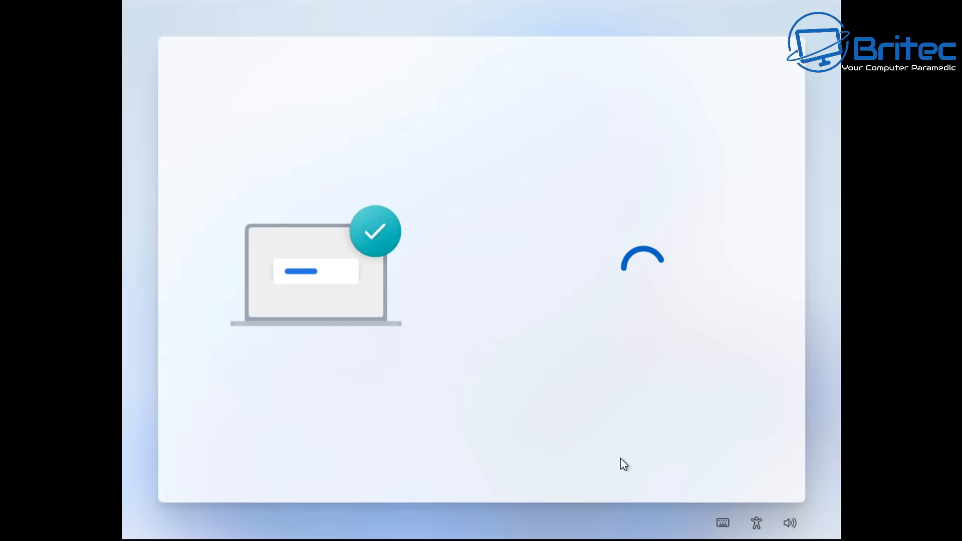